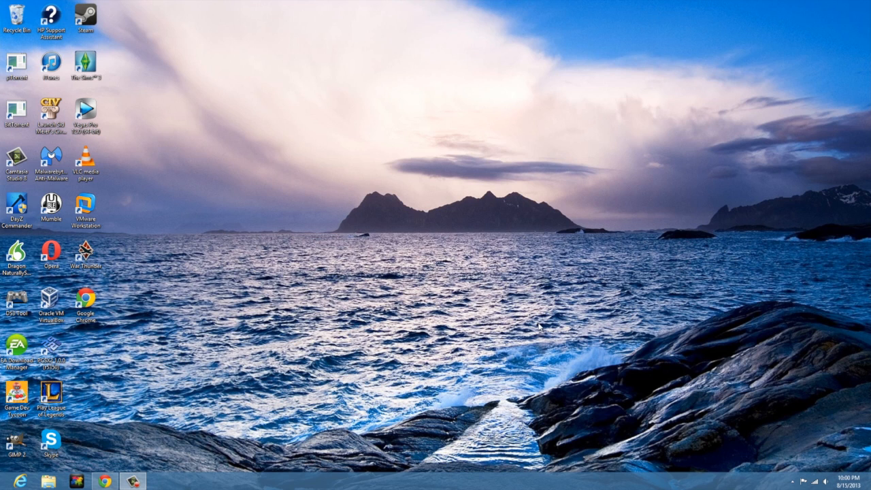
pyautogui.moveTo(542, 325)
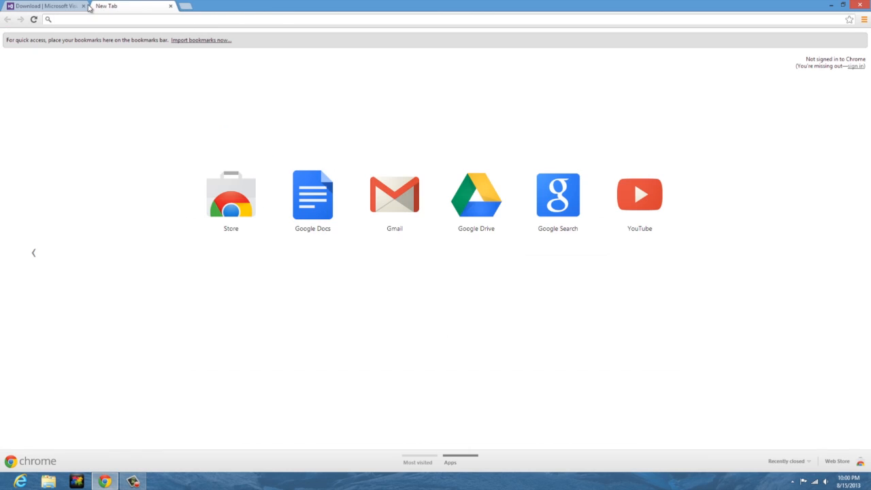
# Search Google for 'visual studio' and follow the 'Visual Studio - Microsoft' result
pyautogui.click(83, 6)
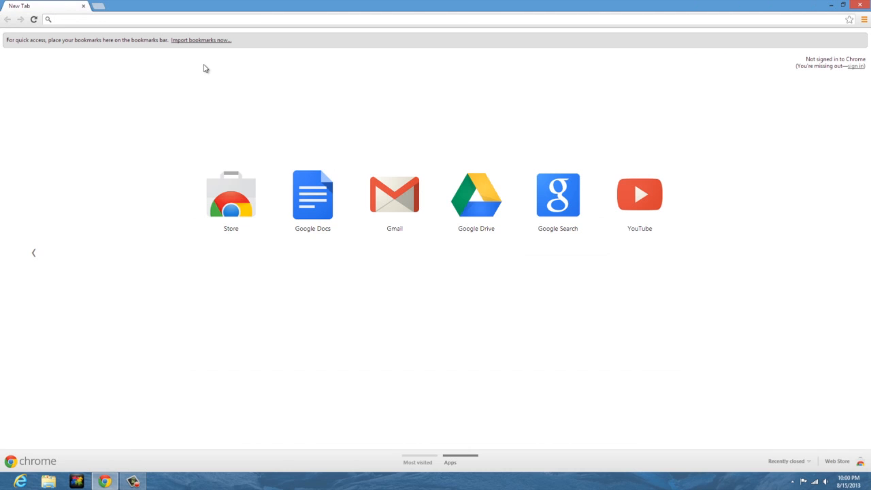
pyautogui.write('visual studio')
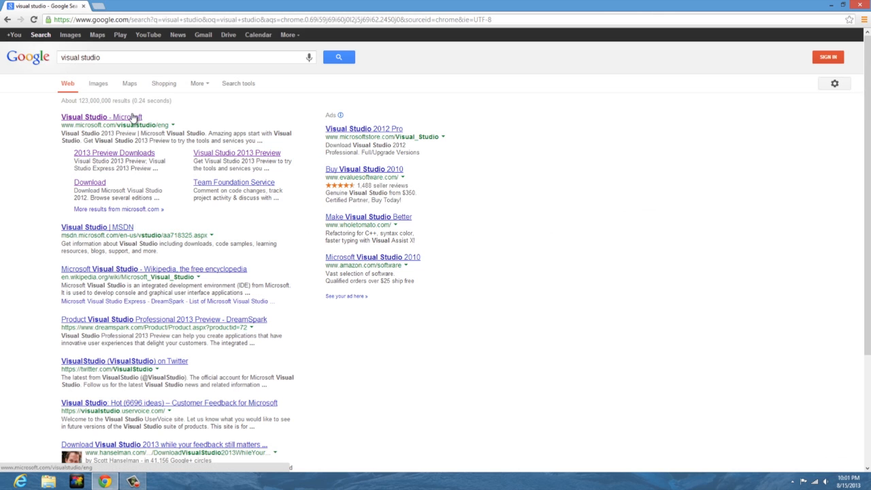
pyautogui.click(85, 118)
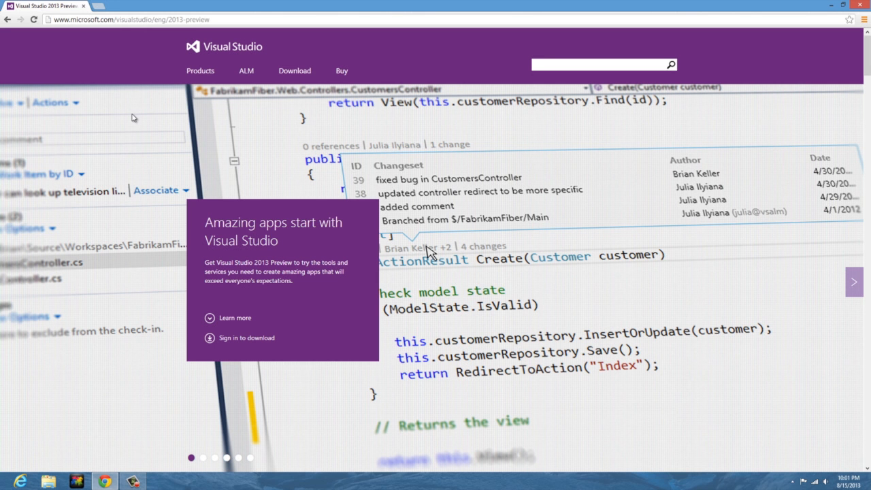
pyautogui.moveTo(264, 158)
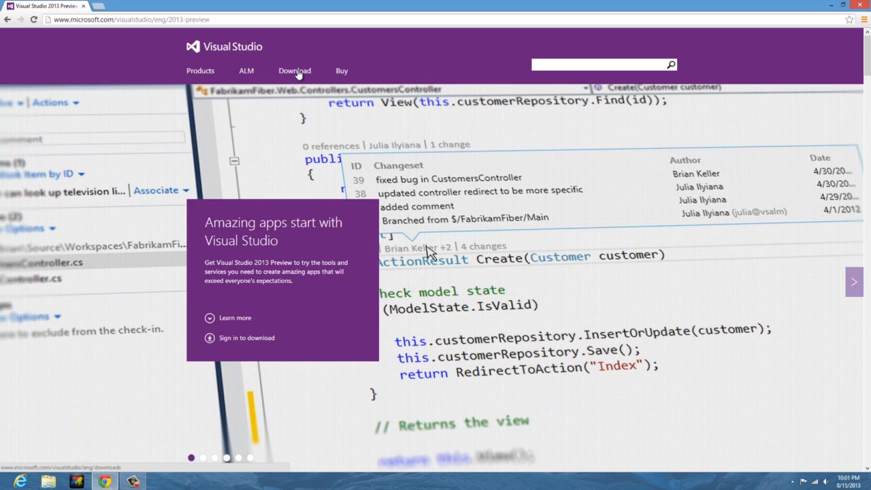
# Go to the Download page from the site's top navigation
pyautogui.click(294, 71)
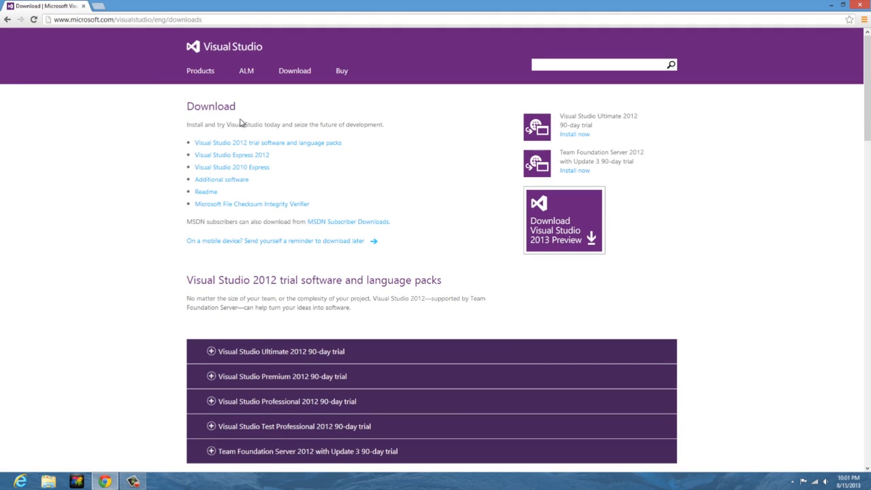
pyautogui.moveTo(242, 111)
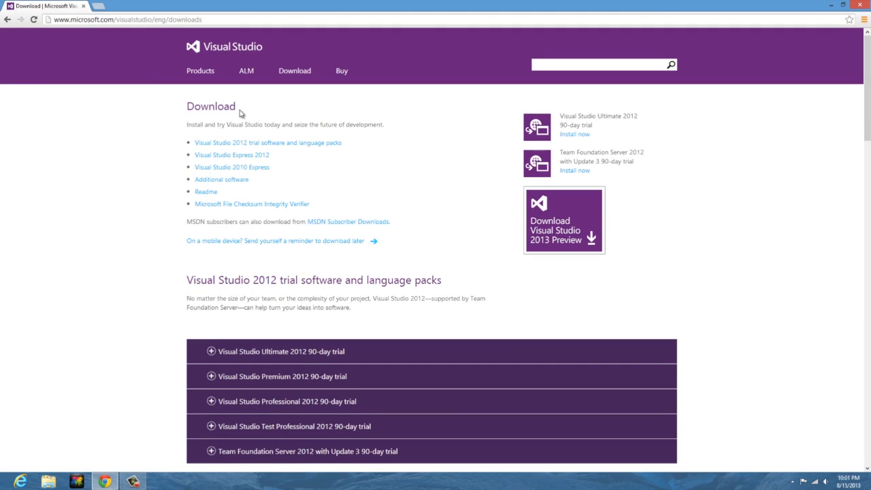
pyautogui.moveTo(297, 161)
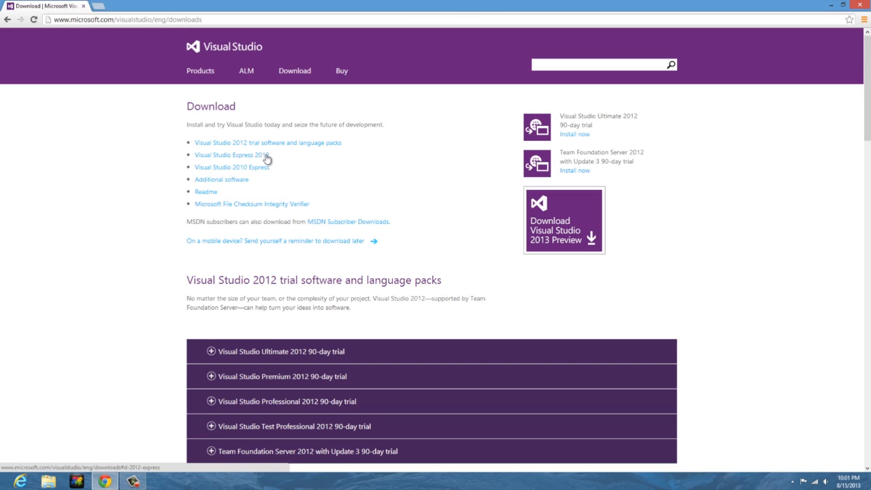
pyautogui.moveTo(291, 160)
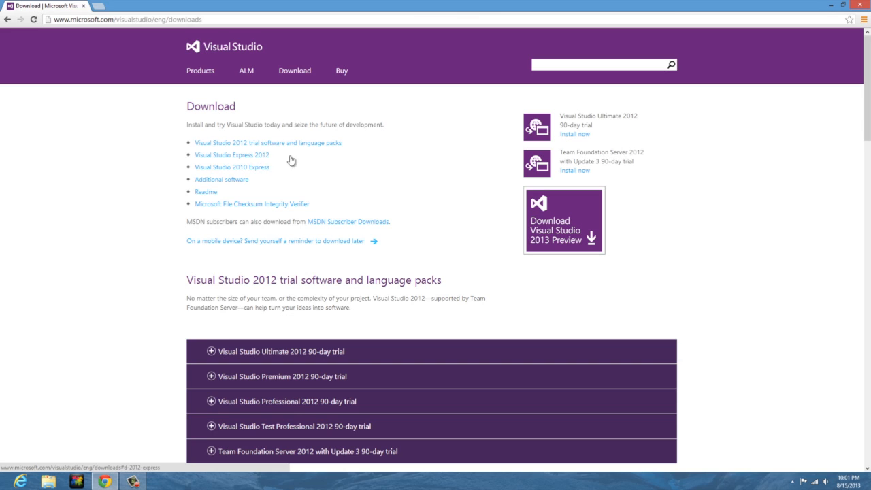
pyautogui.moveTo(264, 157)
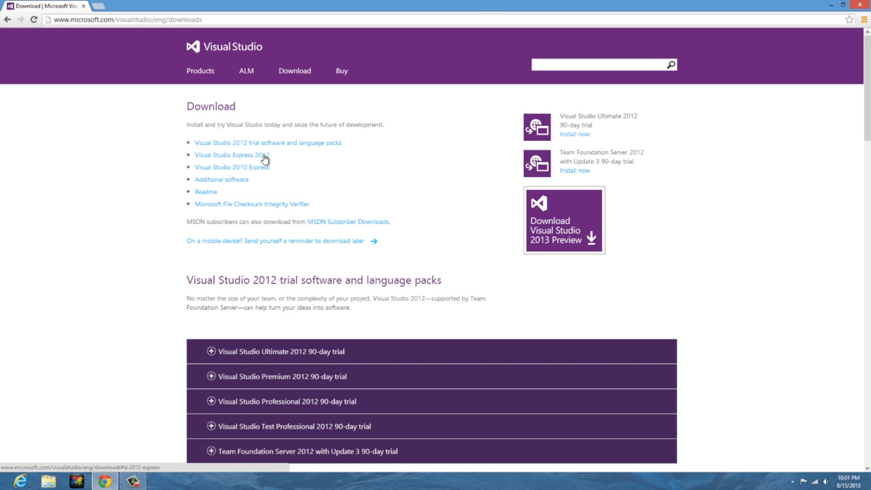
pyautogui.moveTo(283, 172)
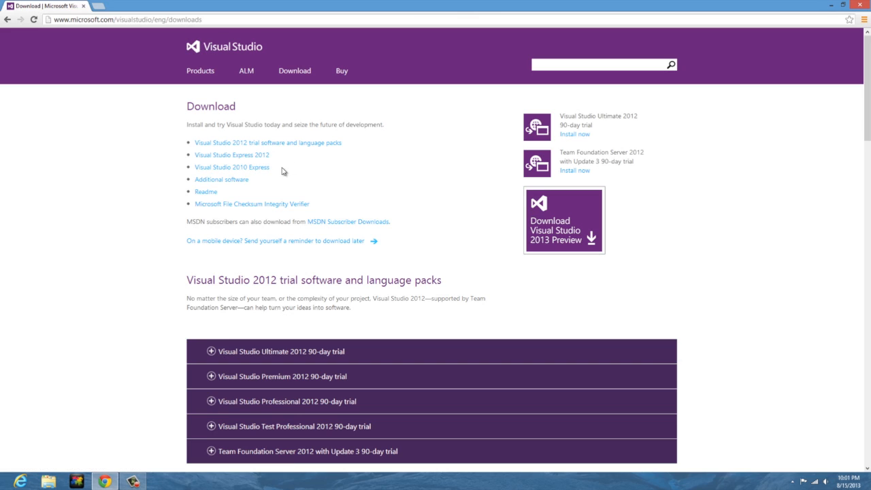
pyautogui.moveTo(264, 159)
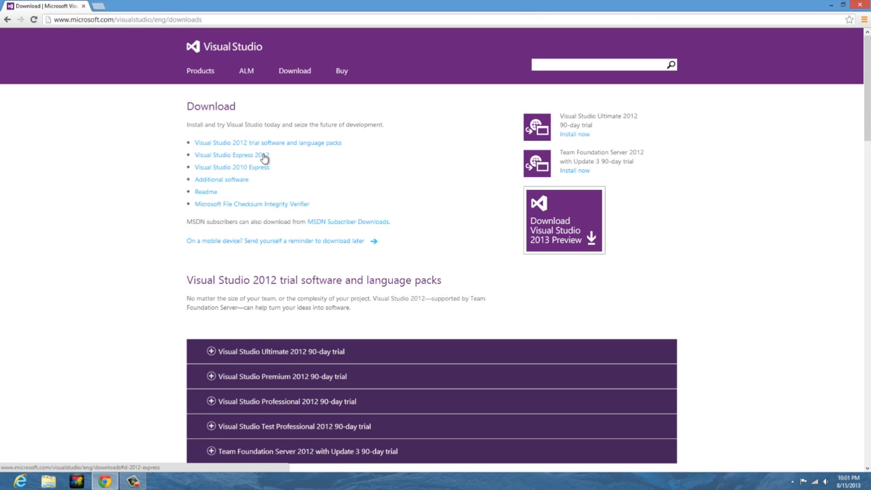
# Jump to the Visual Studio Express 2012 section of the downloads page
pyautogui.click(245, 155)
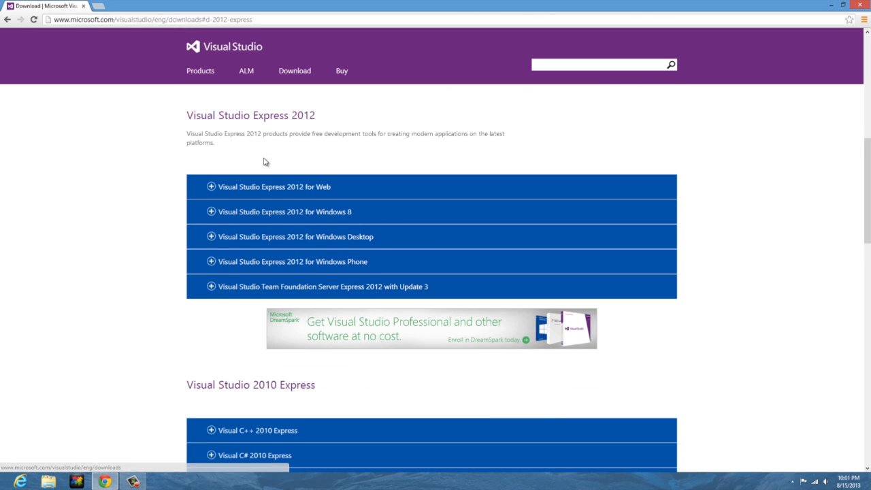
pyautogui.moveTo(375, 292)
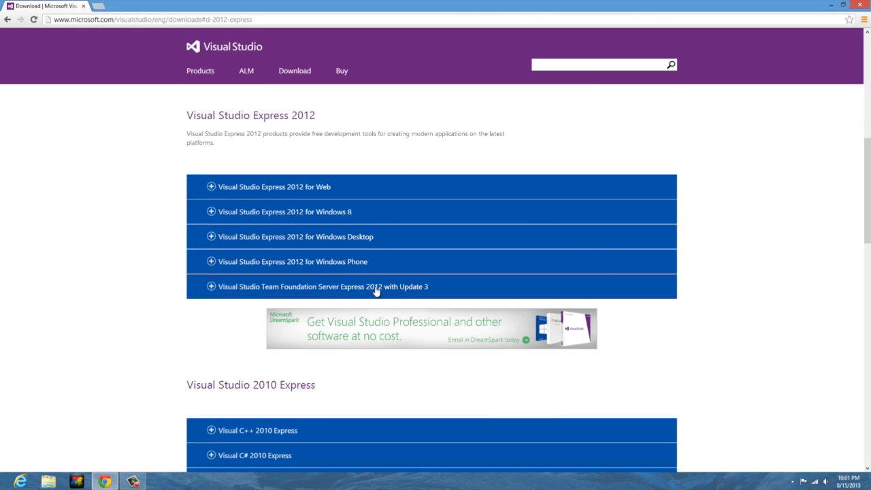
pyautogui.moveTo(398, 198)
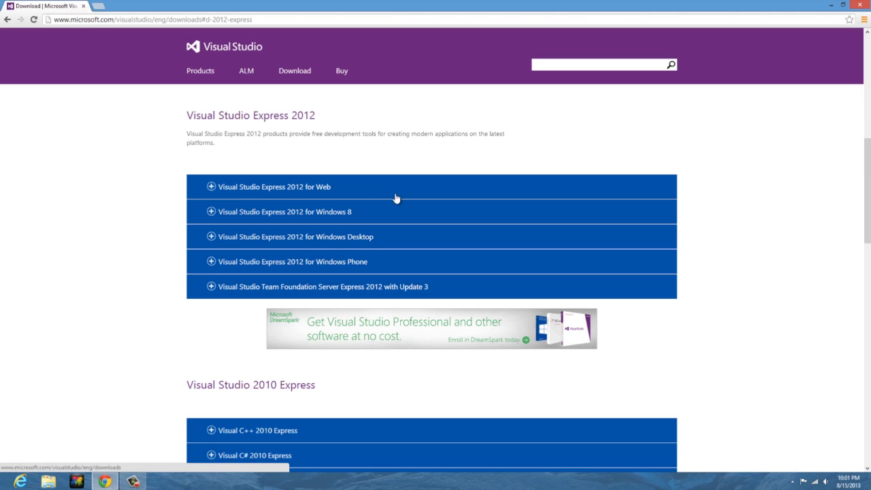
pyautogui.moveTo(370, 269)
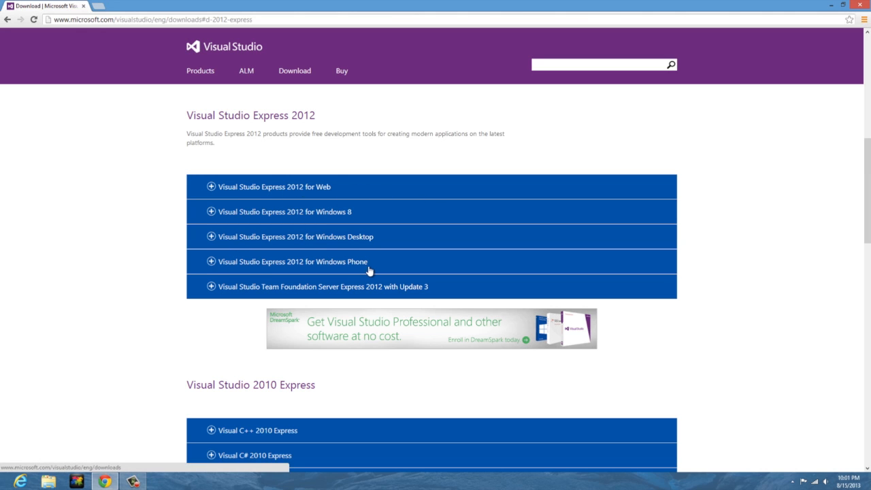
pyautogui.moveTo(253, 223)
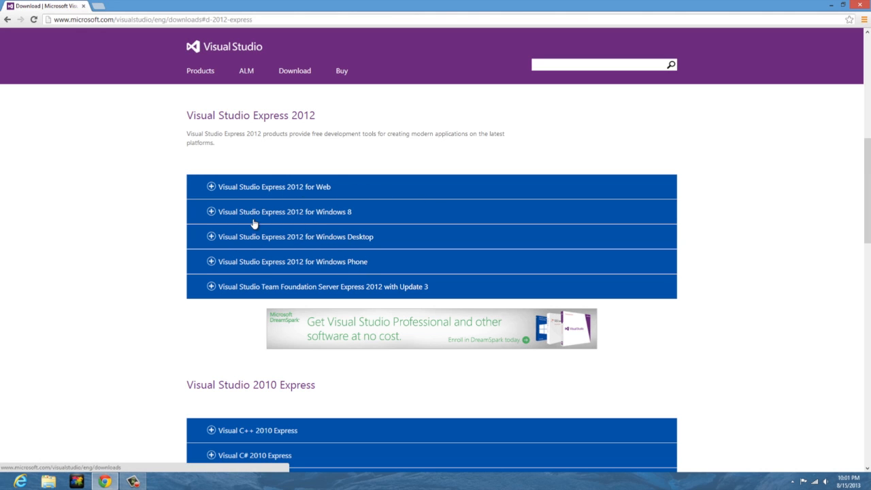
pyautogui.moveTo(251, 189)
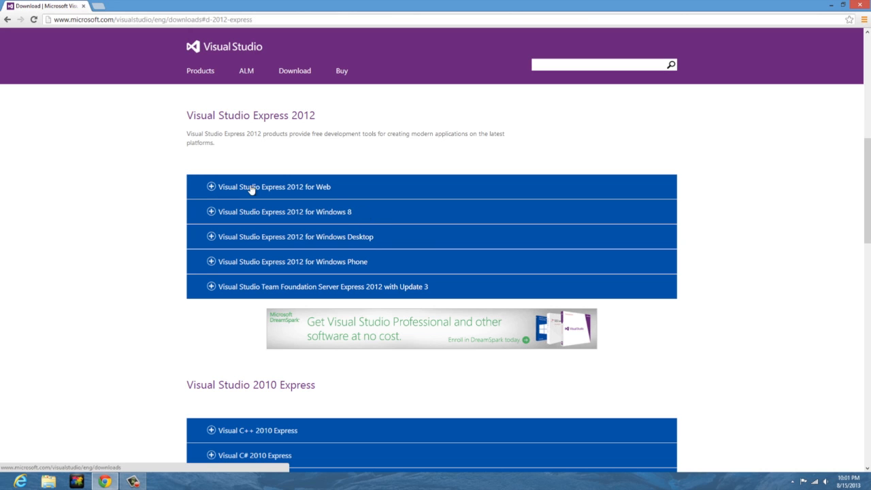
pyautogui.moveTo(338, 237)
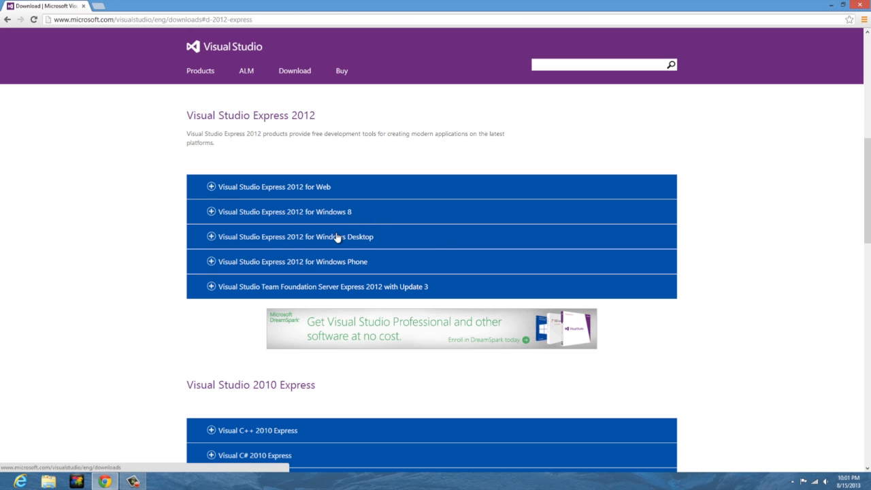
pyautogui.moveTo(340, 242)
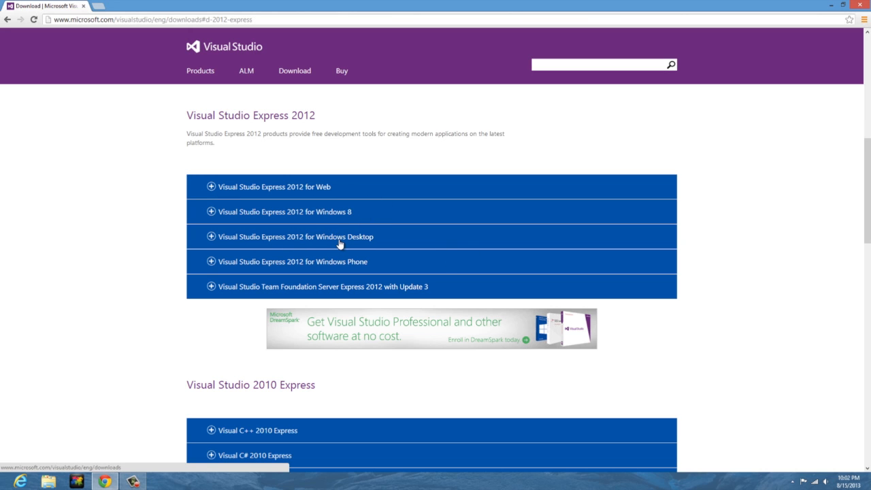
pyautogui.moveTo(353, 240)
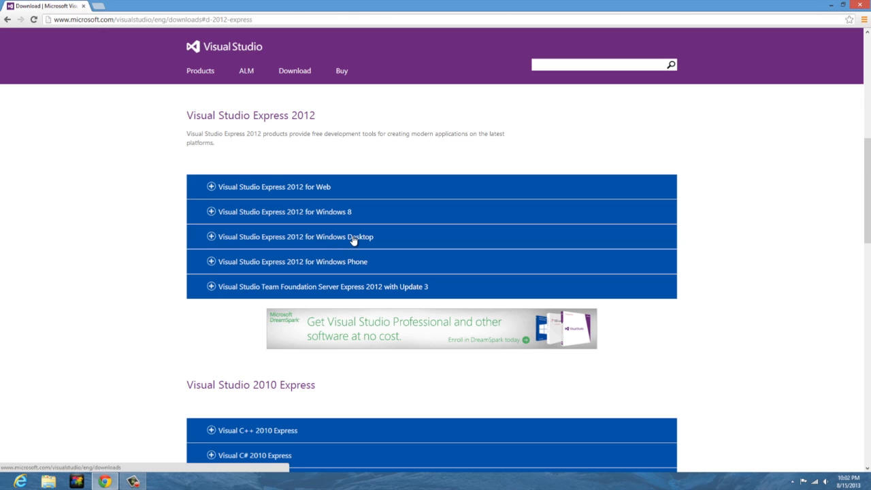
pyautogui.moveTo(351, 223)
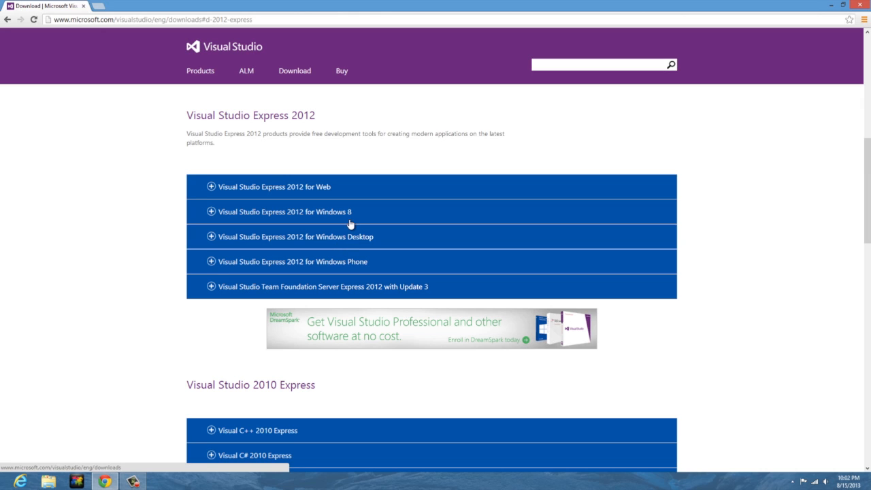
pyautogui.moveTo(375, 216)
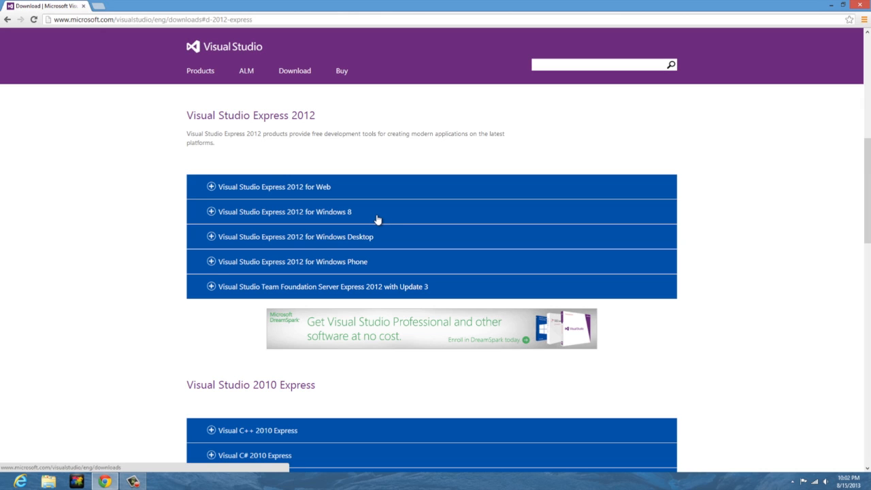
pyautogui.moveTo(320, 234)
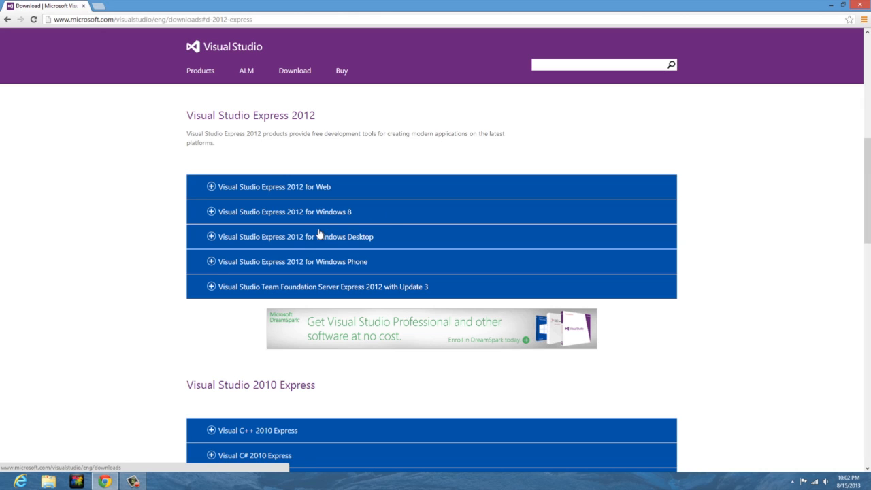
pyautogui.moveTo(310, 264)
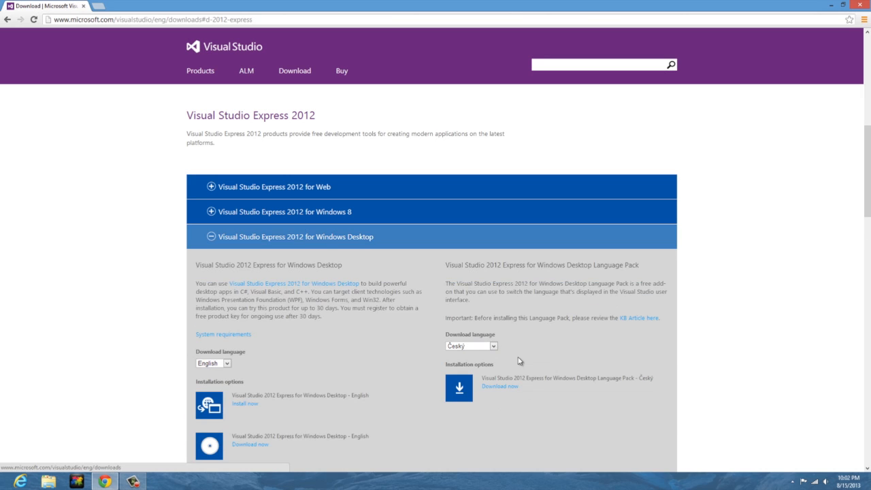
pyautogui.moveTo(414, 376)
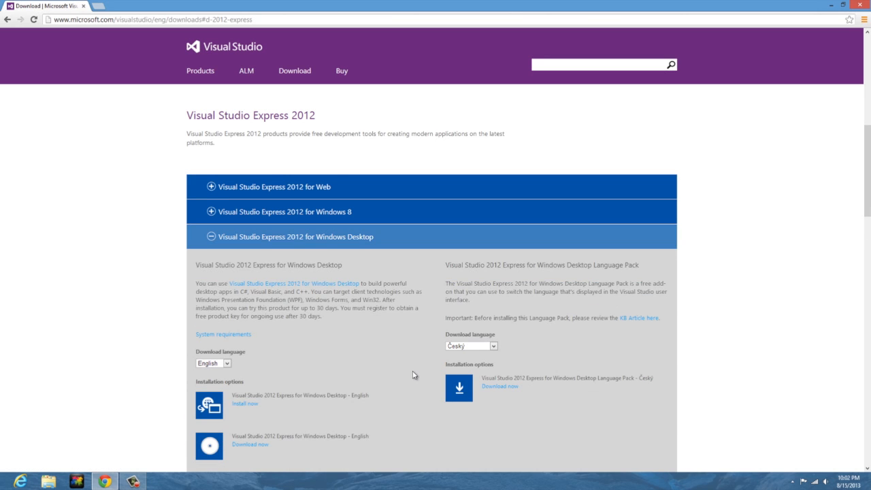
pyautogui.moveTo(411, 389)
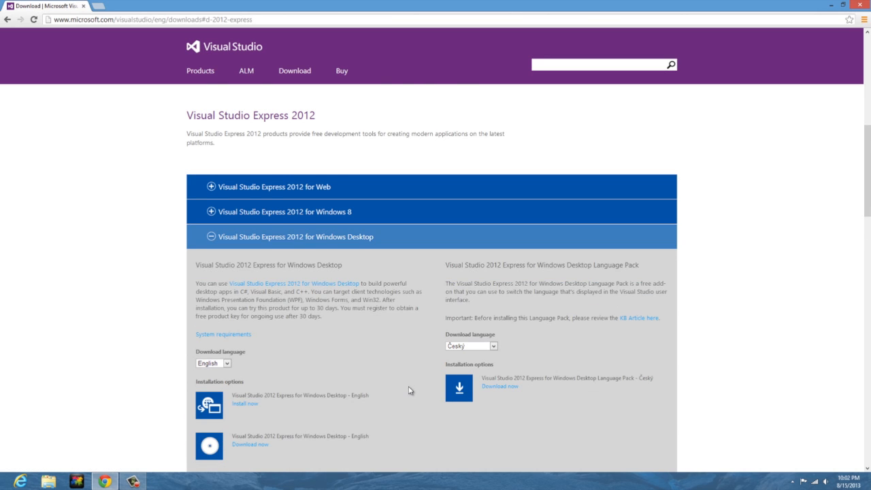
# Start the English download of Visual Studio Express 2012 for Windows Desktop
pyautogui.scroll(-3)
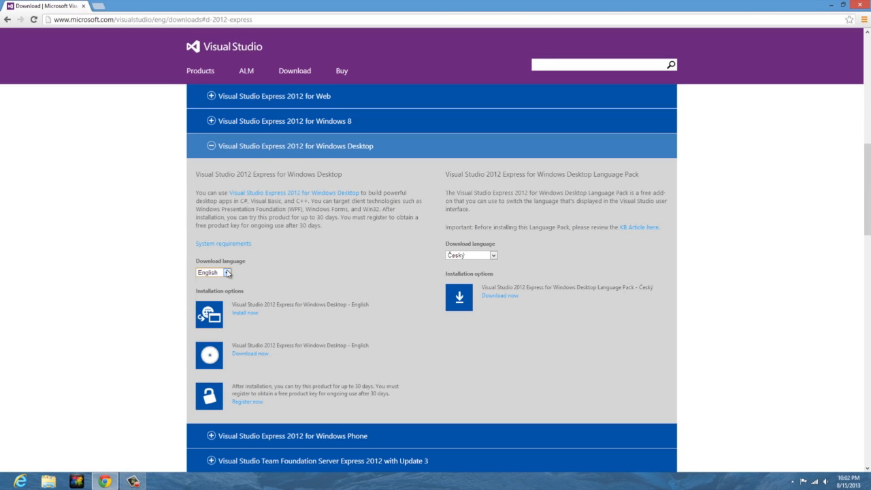
pyautogui.moveTo(305, 342)
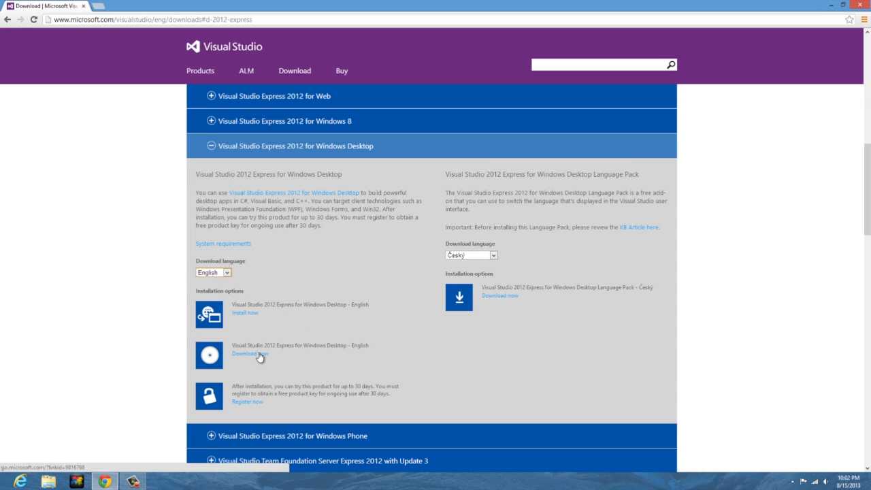
pyautogui.click(250, 354)
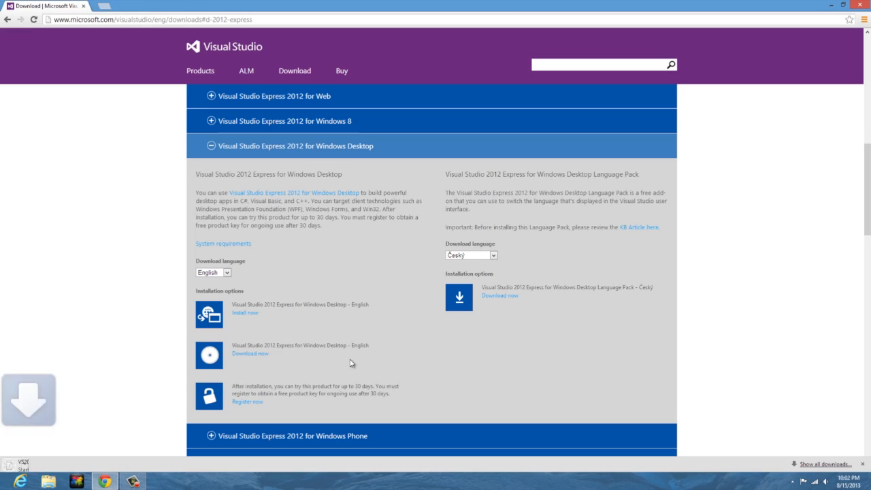
pyautogui.click(250, 354)
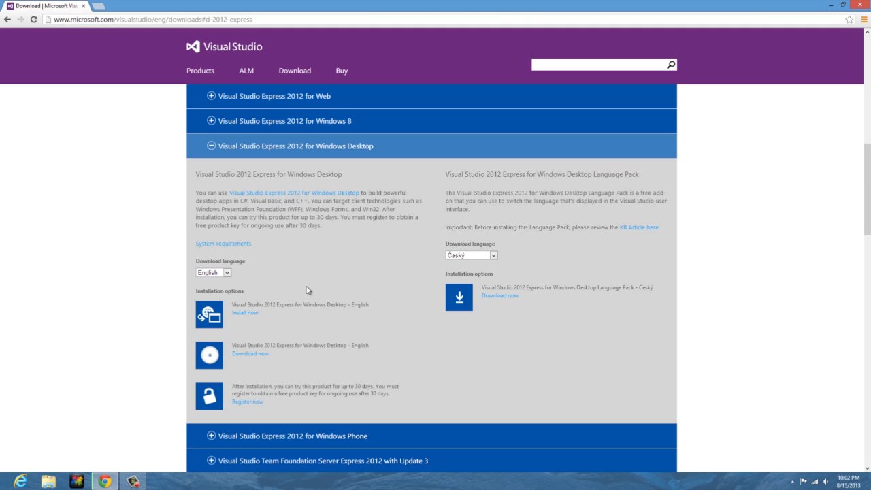
pyautogui.moveTo(306, 282)
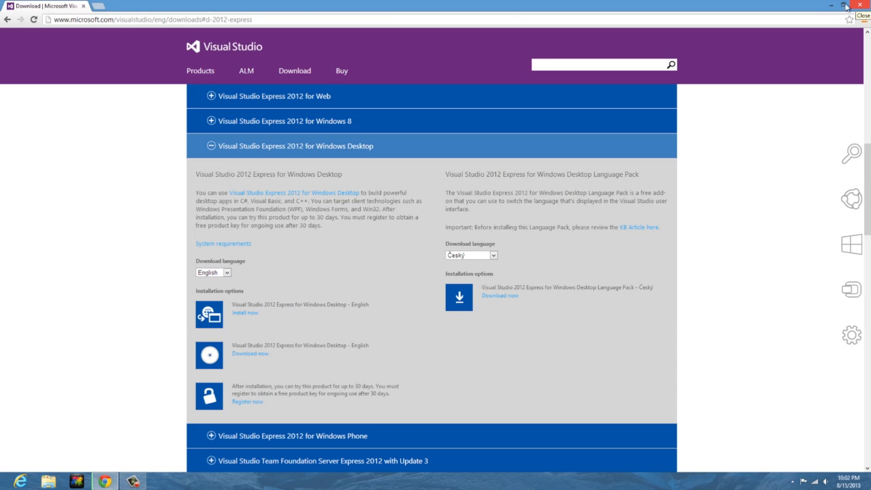
# Search Windows 8 apps for 'visual exp' to find Visual Studio Express
pyautogui.click(846, 6)
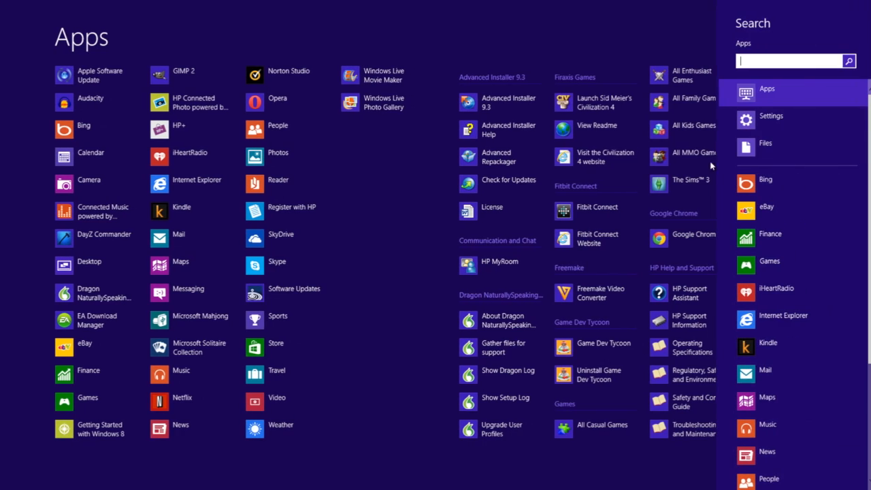
pyautogui.write('v')
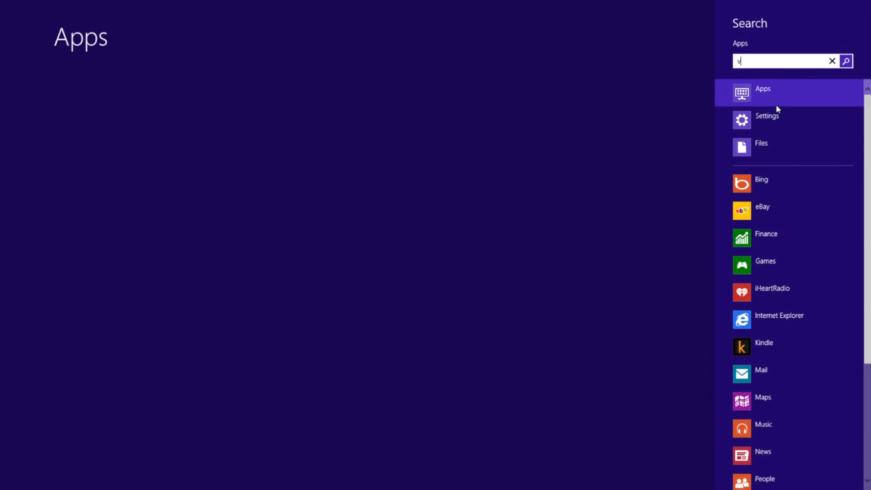
pyautogui.write('isual')
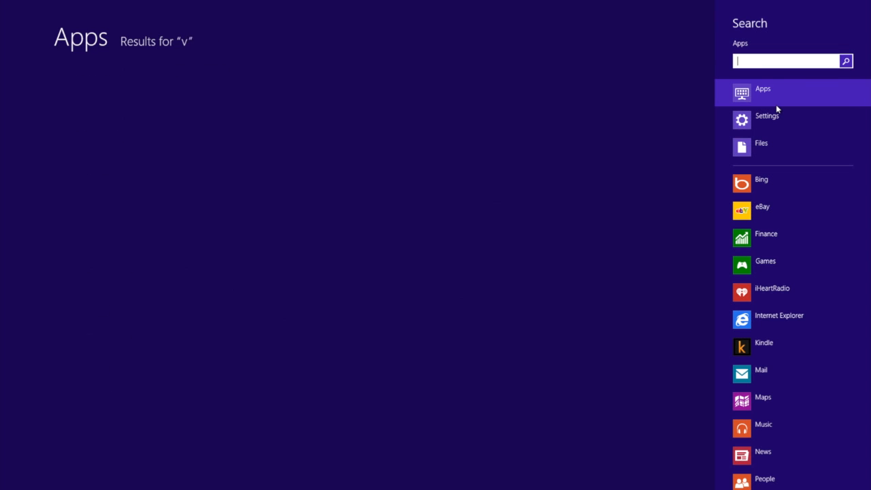
pyautogui.write('exp')
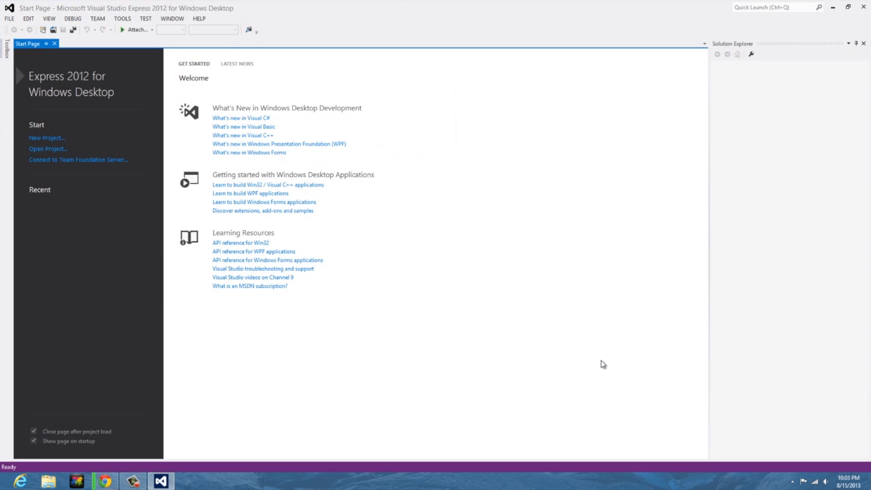
pyautogui.moveTo(221, 206)
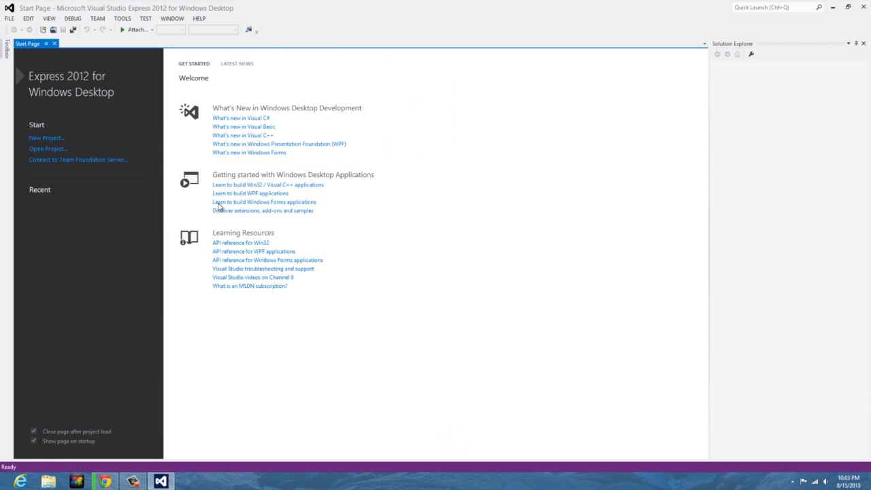
pyautogui.moveTo(555, 147)
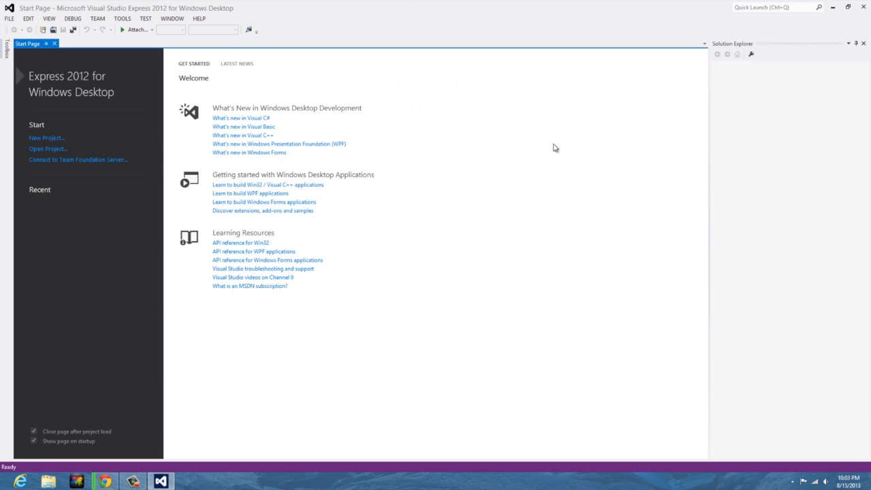
pyautogui.moveTo(468, 125)
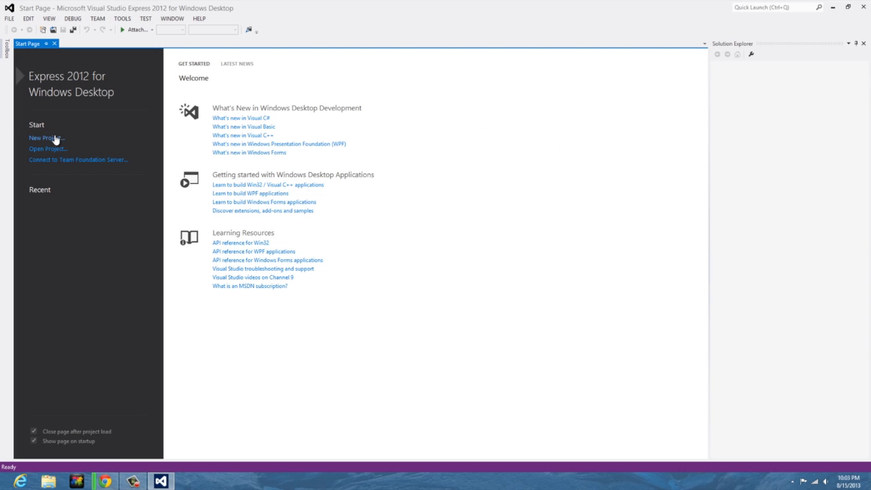
# Start a new project and select the Visual Basic Windows Forms Application template
pyautogui.click(45, 137)
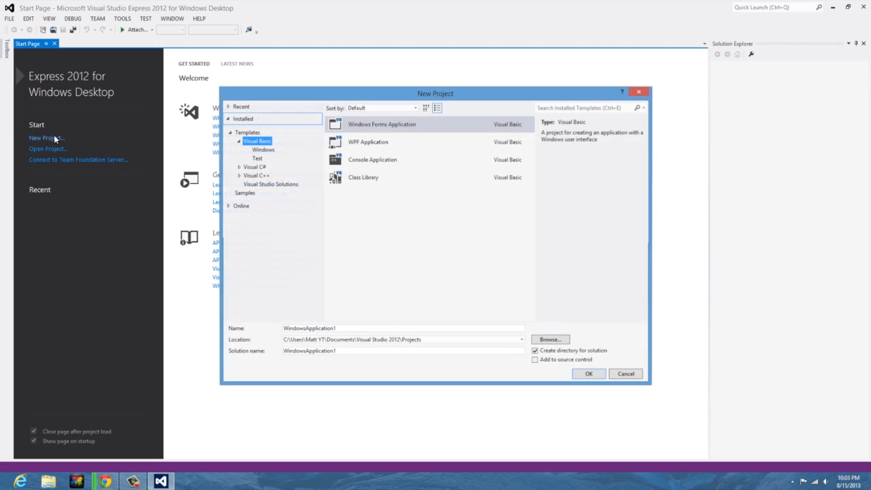
pyautogui.click(258, 141)
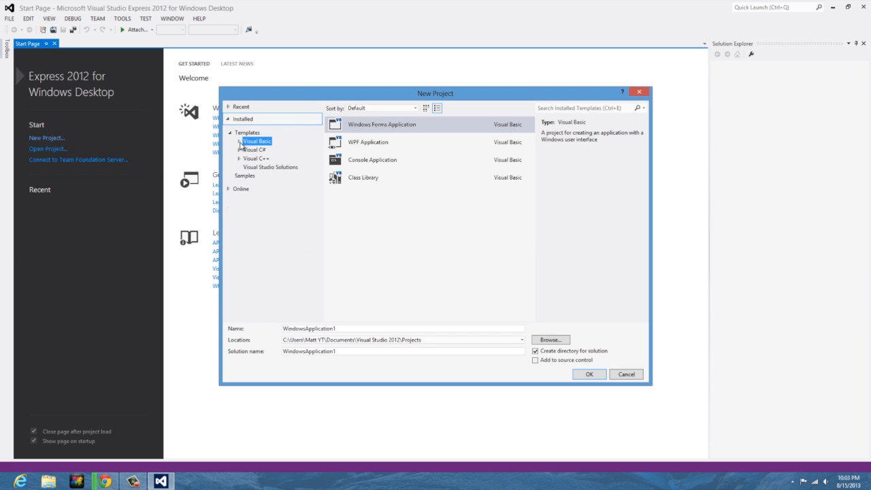
pyautogui.click(247, 132)
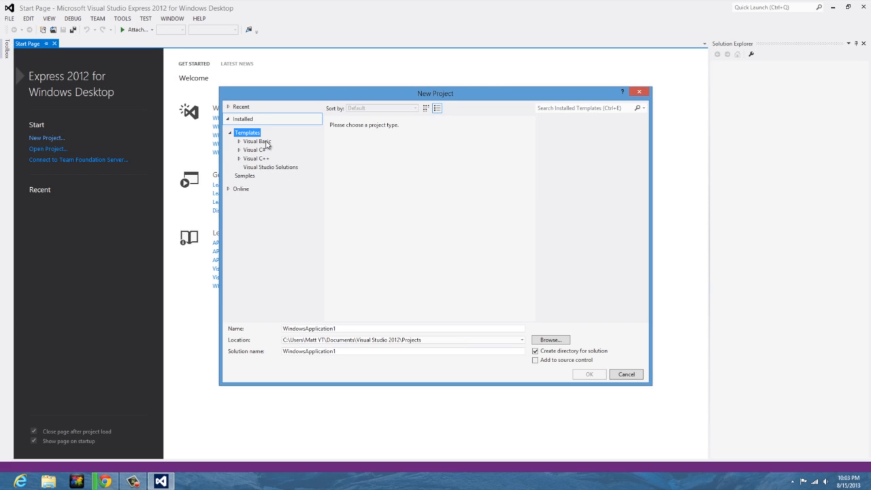
pyautogui.moveTo(373, 206)
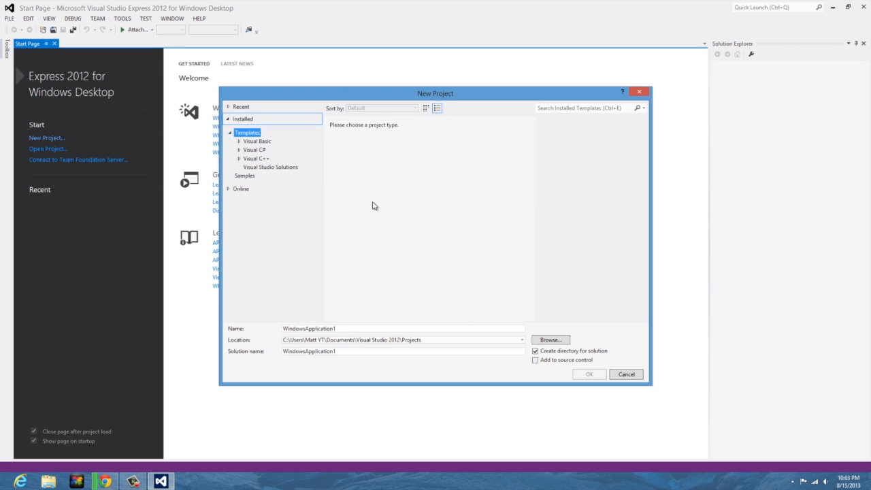
pyautogui.moveTo(305, 169)
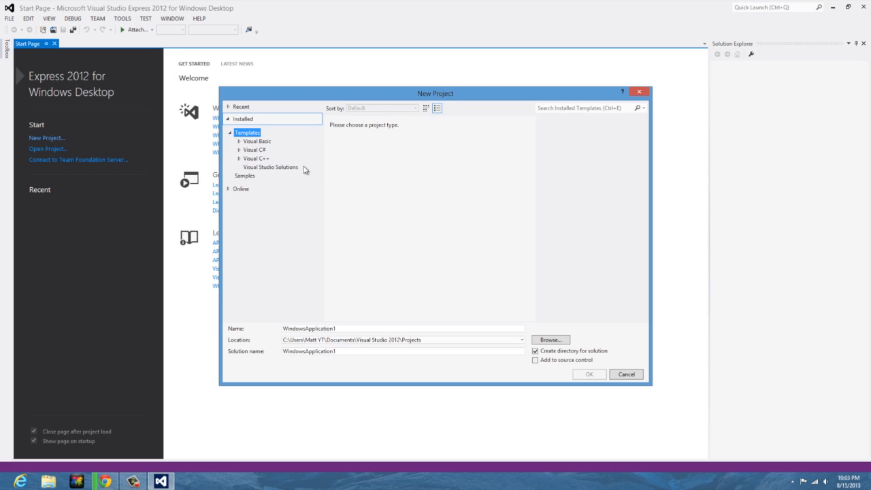
pyautogui.click(240, 140)
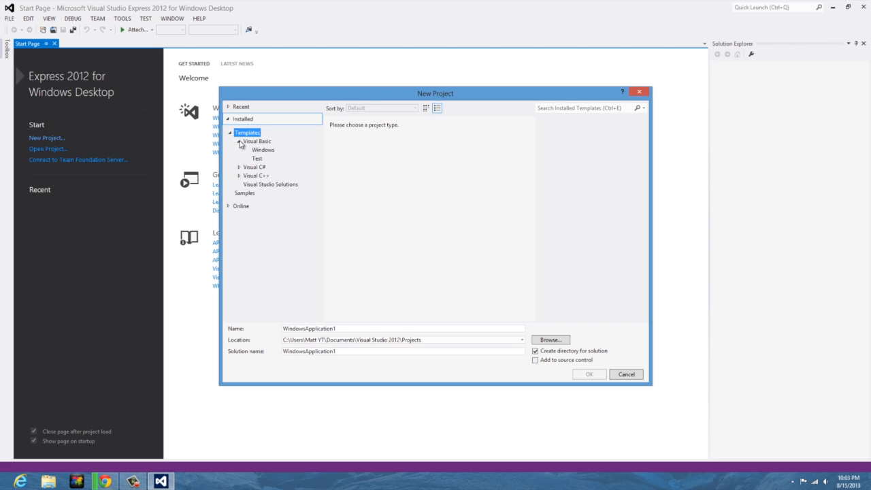
pyautogui.click(263, 148)
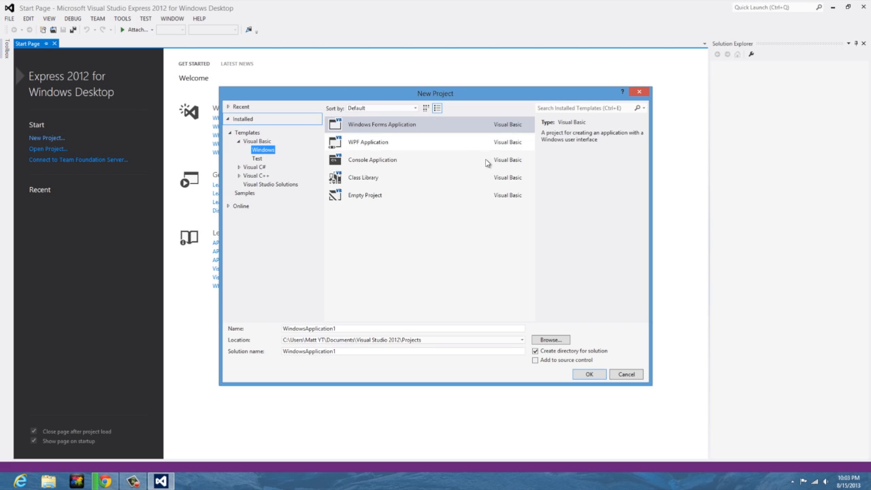
pyautogui.moveTo(398, 145)
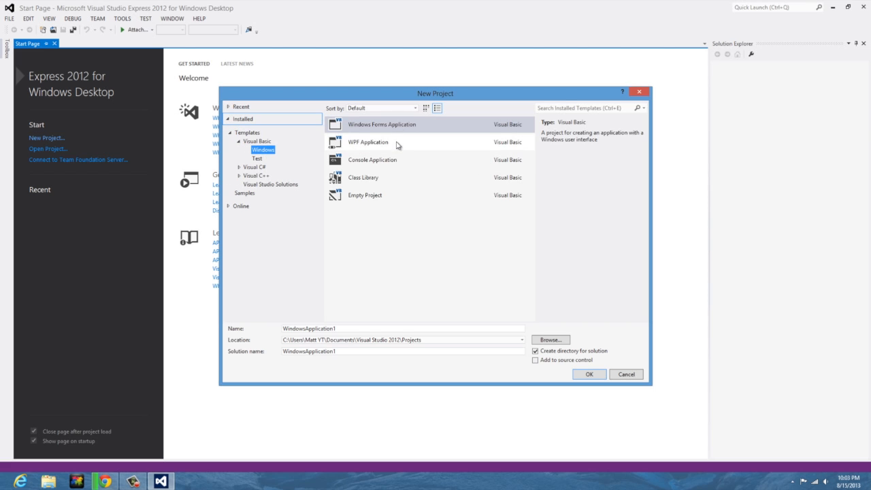
pyautogui.moveTo(394, 144)
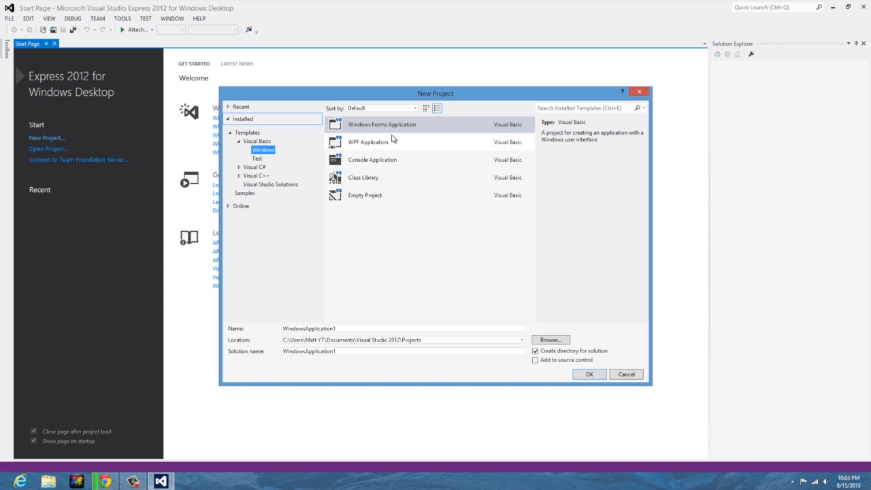
pyautogui.click(381, 124)
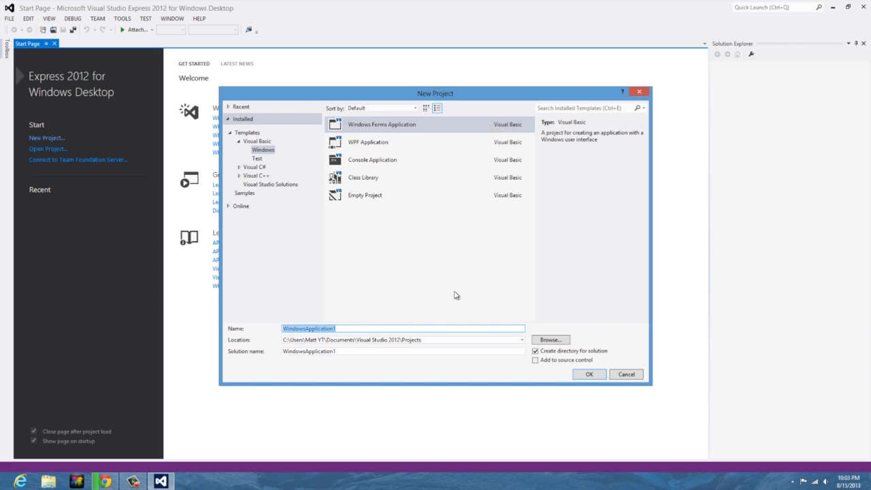
# Name the project 'Hello World' and create it
pyautogui.write('Hello')
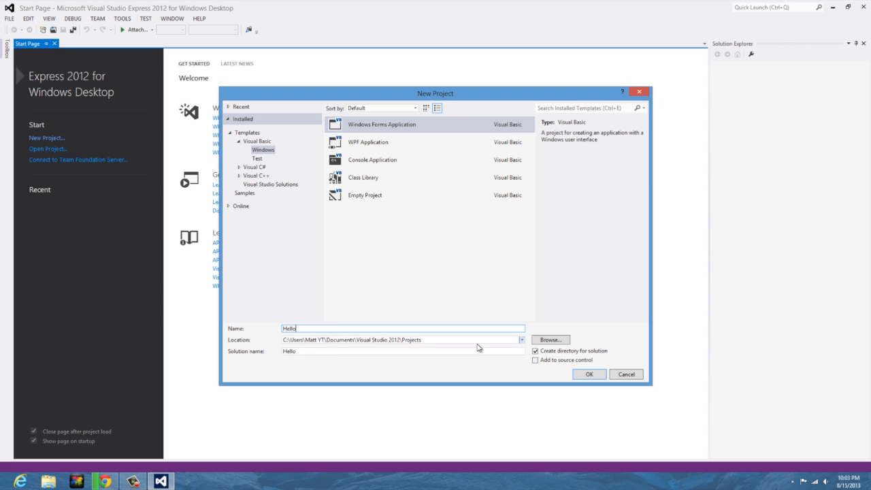
pyautogui.write('World')
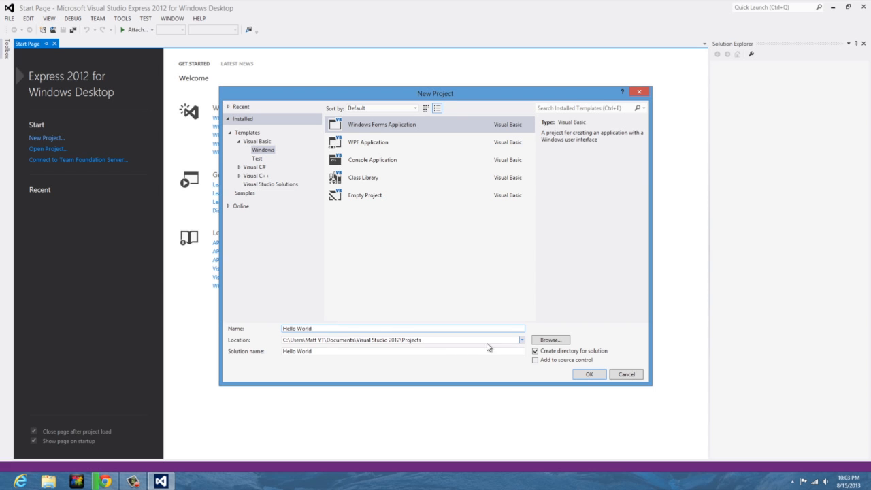
pyautogui.click(589, 374)
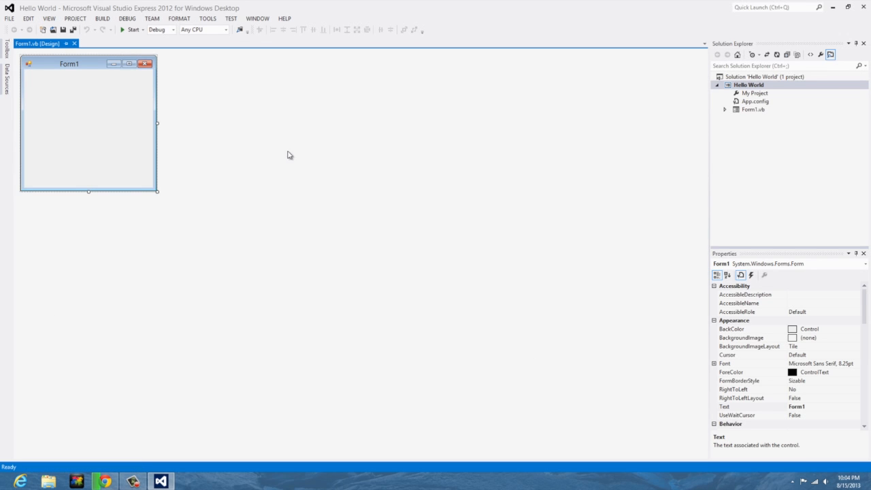
pyautogui.moveTo(111, 59)
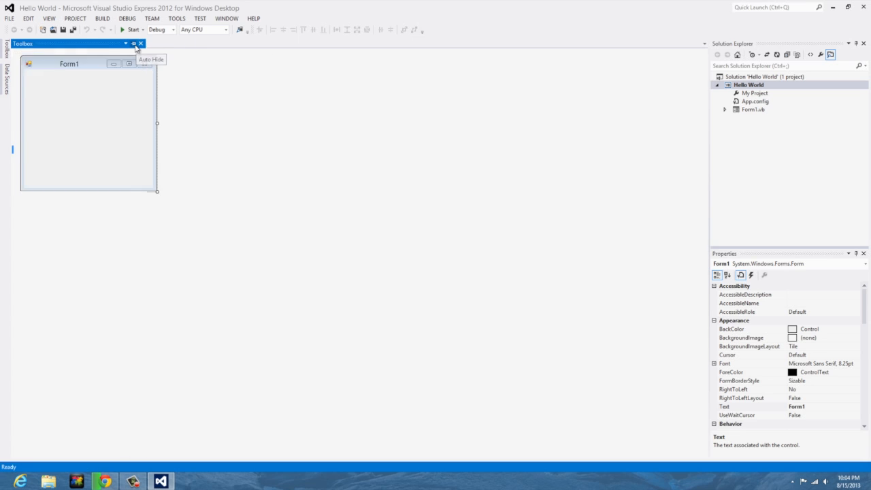
# Pin the Toolbox open beside Form1 and begin editing the form's Text property
pyautogui.click(134, 42)
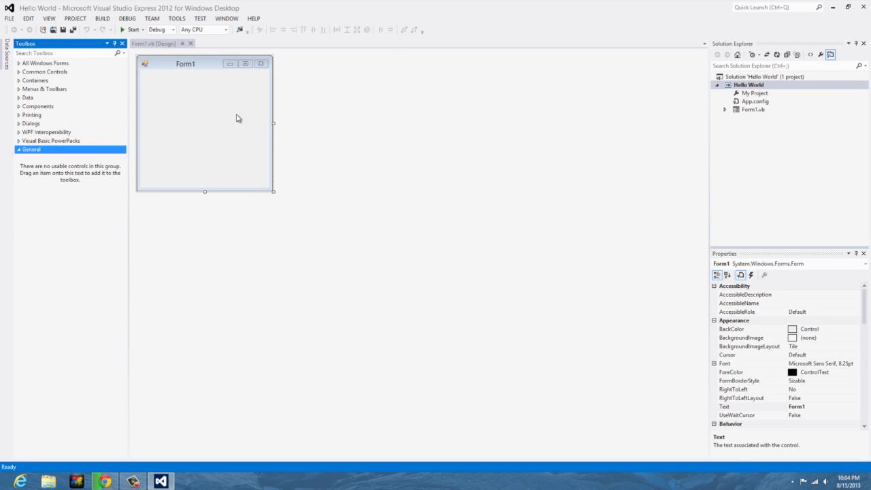
pyautogui.click(204, 123)
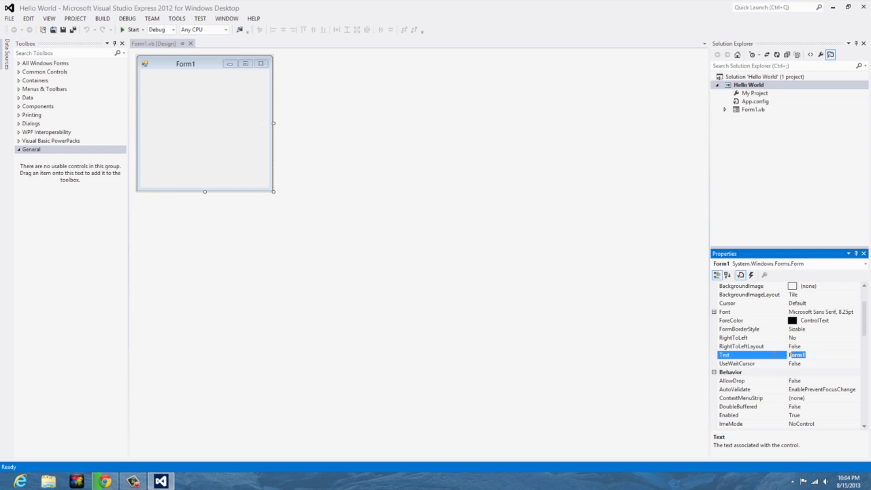
pyautogui.moveTo(591, 297)
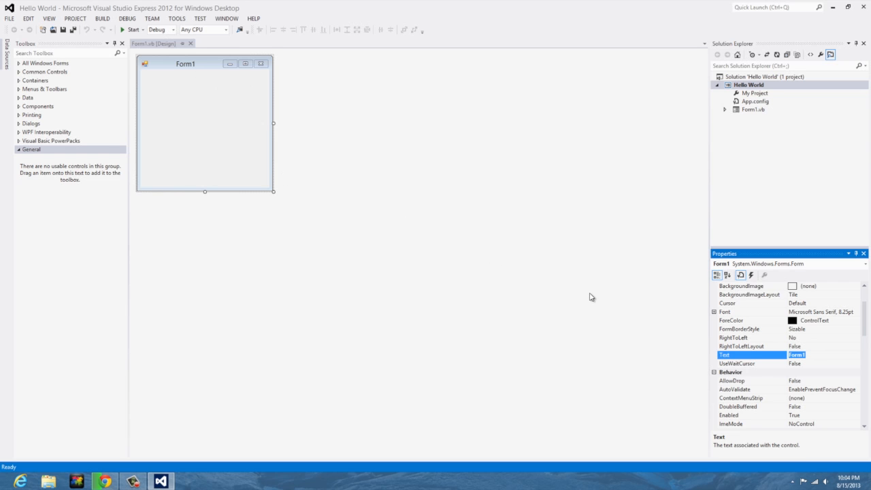
pyautogui.write('Hello World')
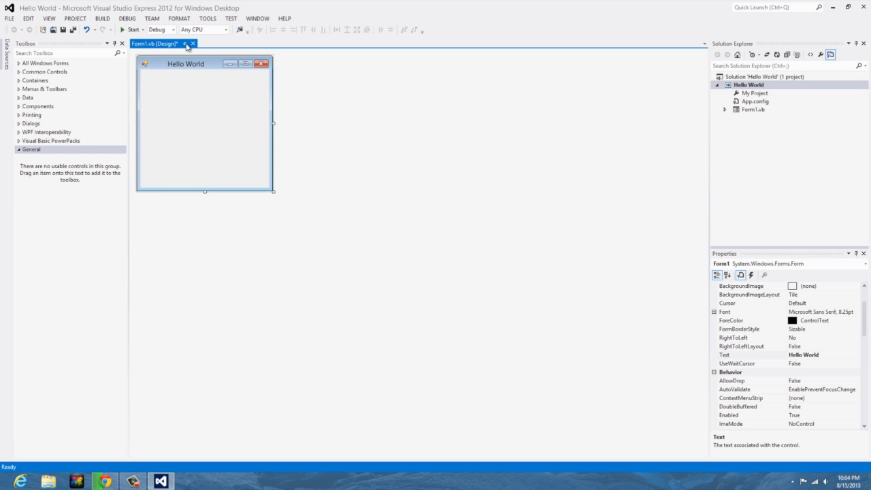
pyautogui.moveTo(589, 166)
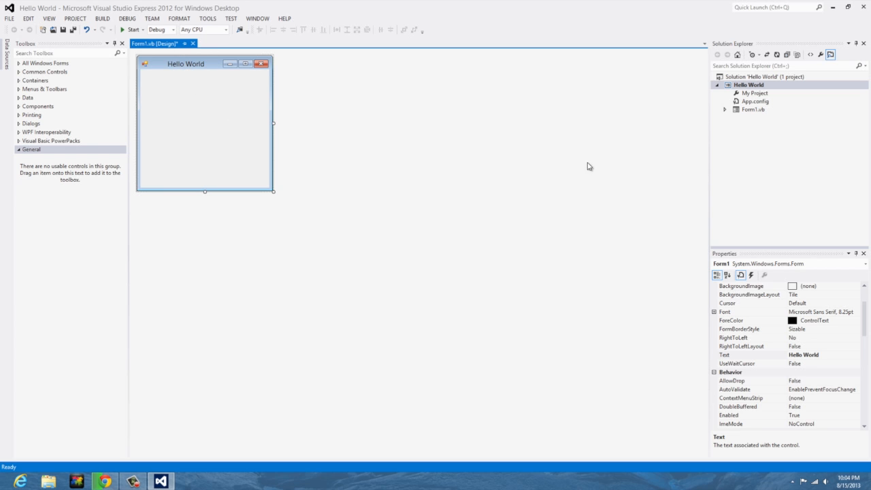
pyautogui.scroll(-3)
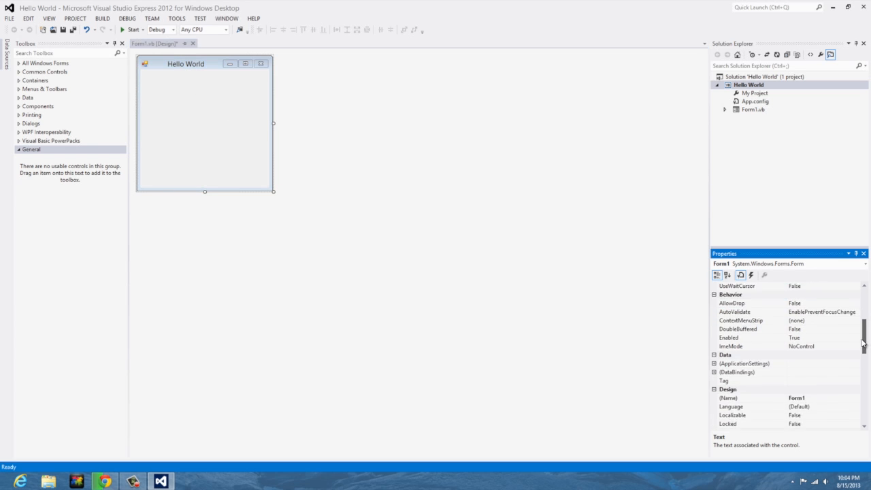
pyautogui.scroll(-3)
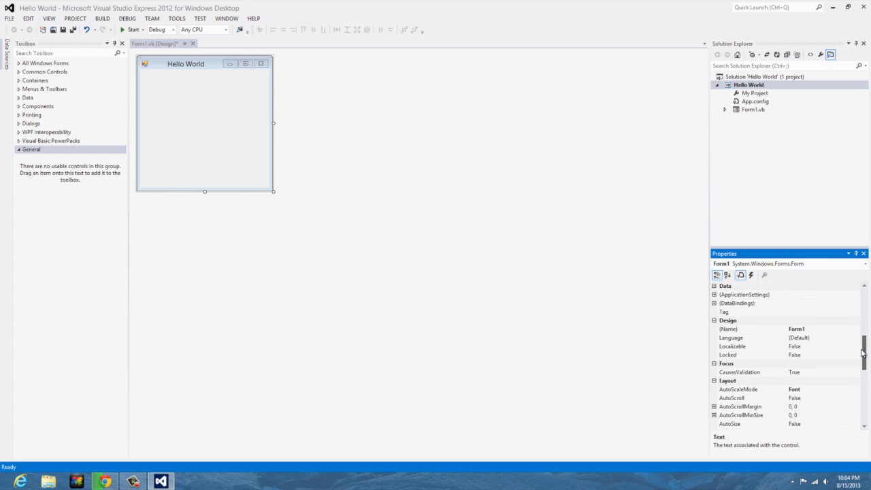
pyautogui.scroll(3)
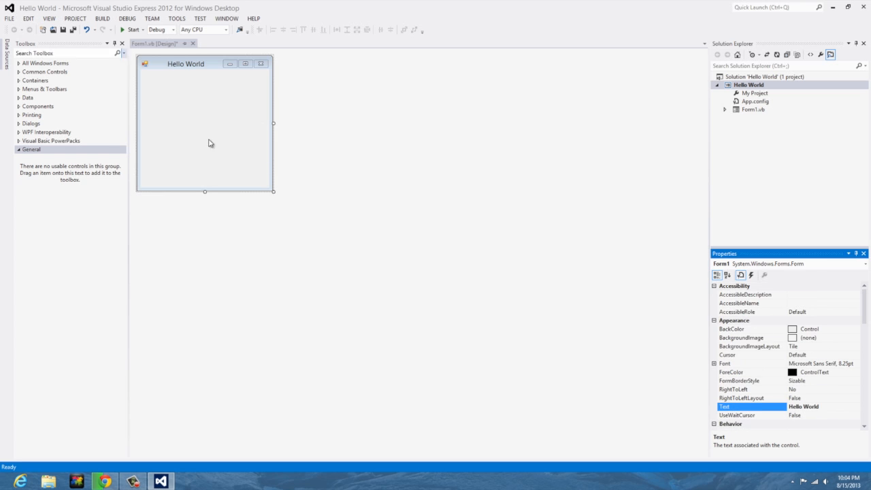
pyautogui.scroll(-3)
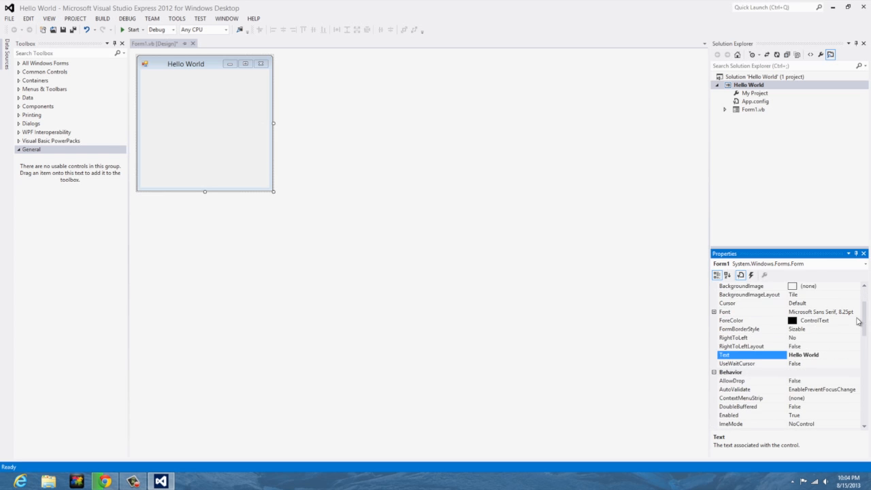
pyautogui.scroll(-3)
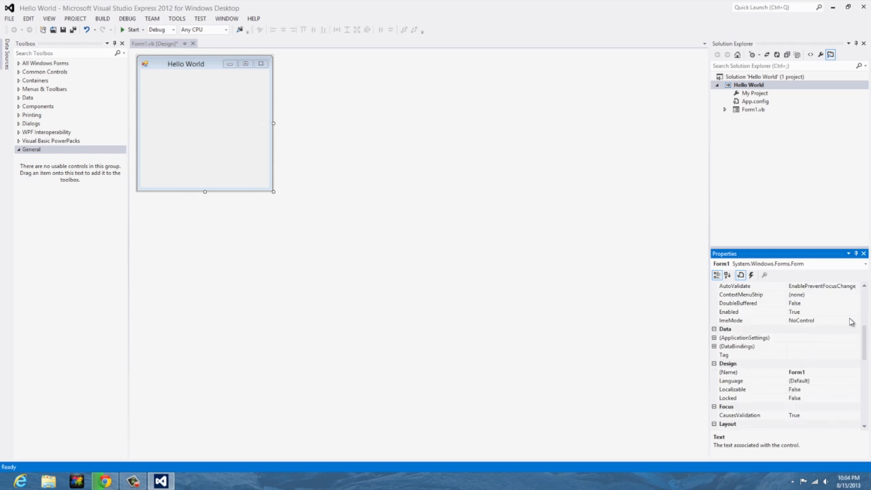
pyautogui.scroll(-3)
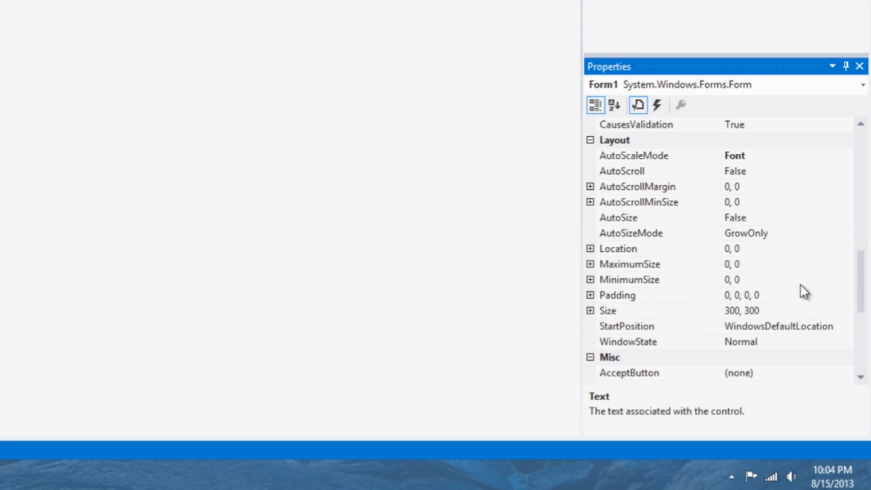
pyautogui.scroll(-3)
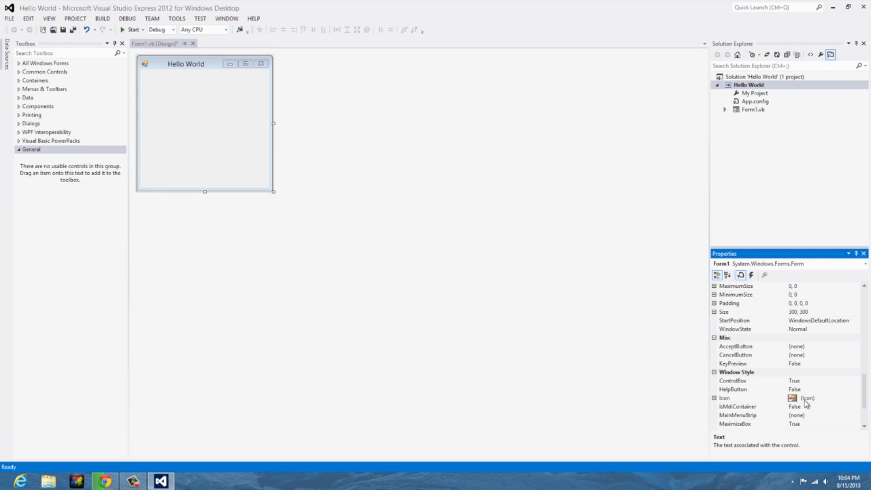
pyautogui.moveTo(156, 65)
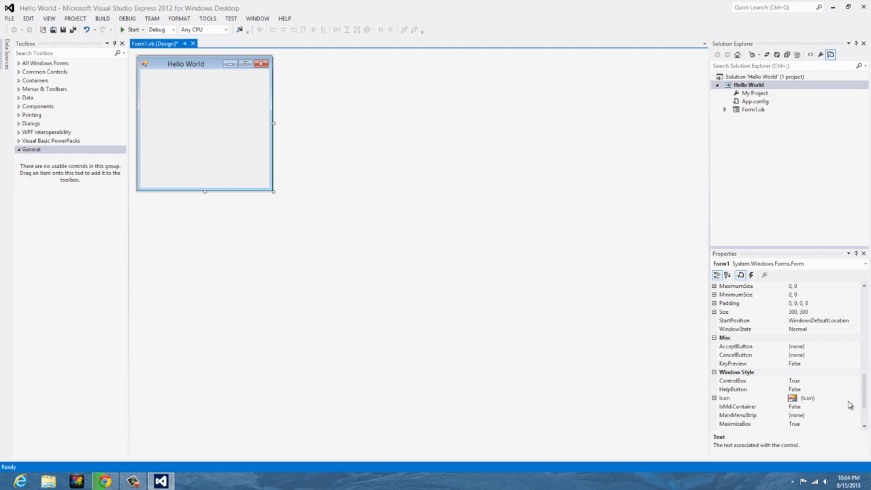
pyautogui.scroll(-3)
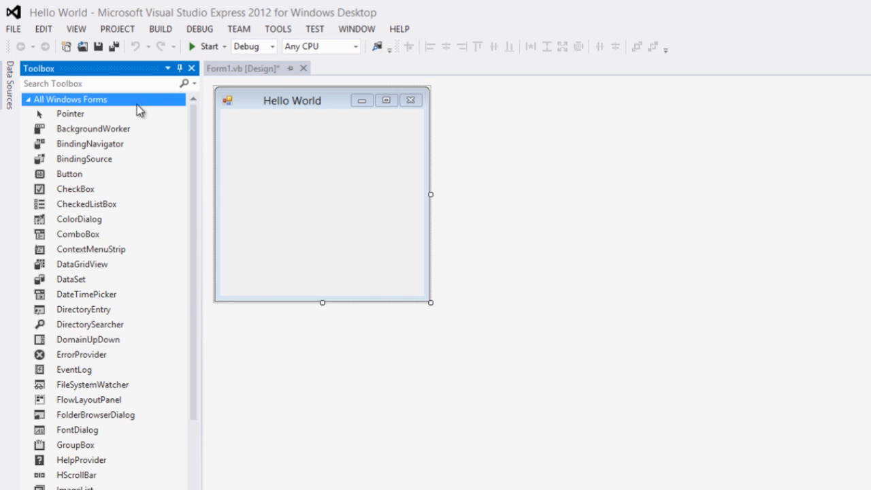
pyautogui.moveTo(158, 115)
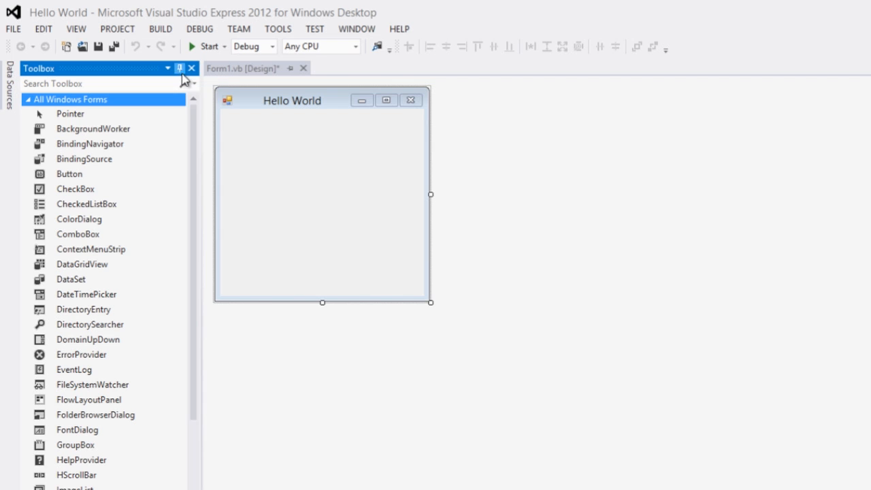
# Re-pin the Toolbox so the full Windows Forms control list stays docked open
pyautogui.click(191, 68)
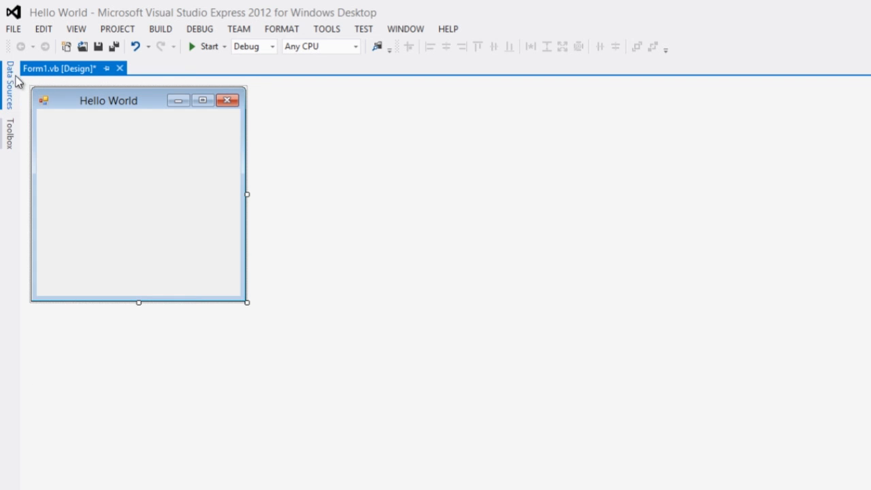
pyautogui.click(9, 129)
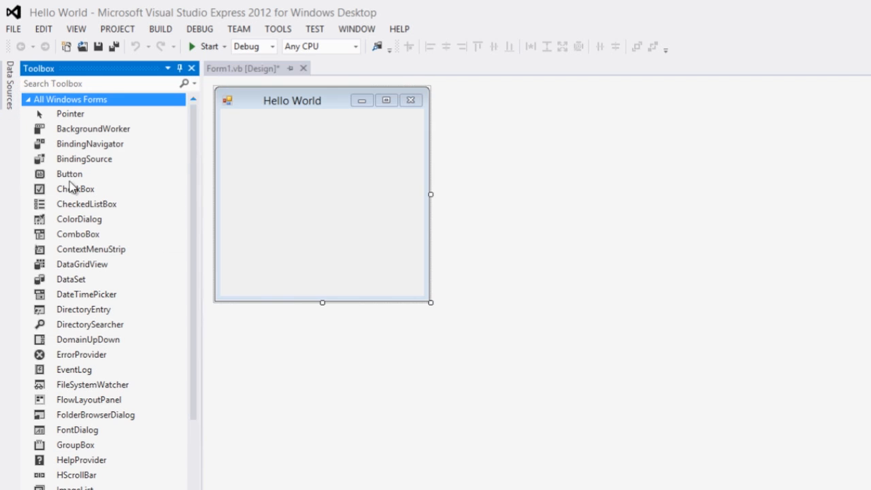
pyautogui.click(321, 197)
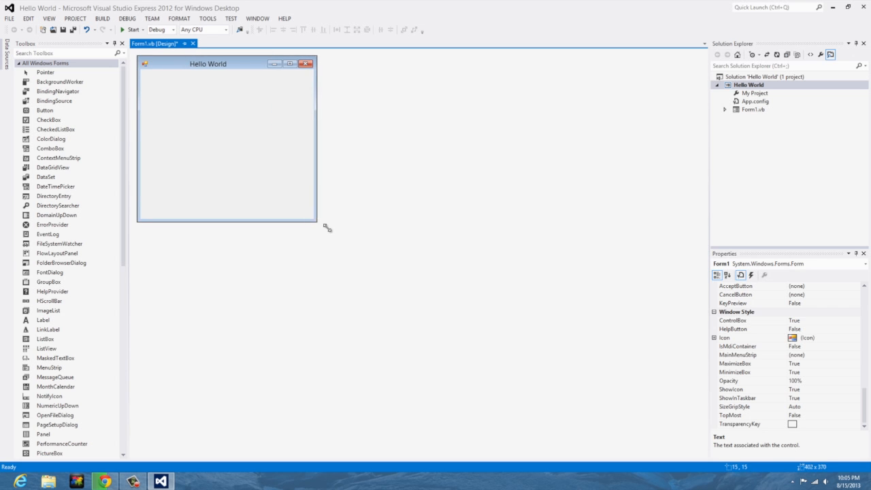
# Enlarge Form1 by dragging its bottom-right handle outward, then fine-tune its size
pyautogui.moveTo(316, 226); pyautogui.dragTo(362, 232)
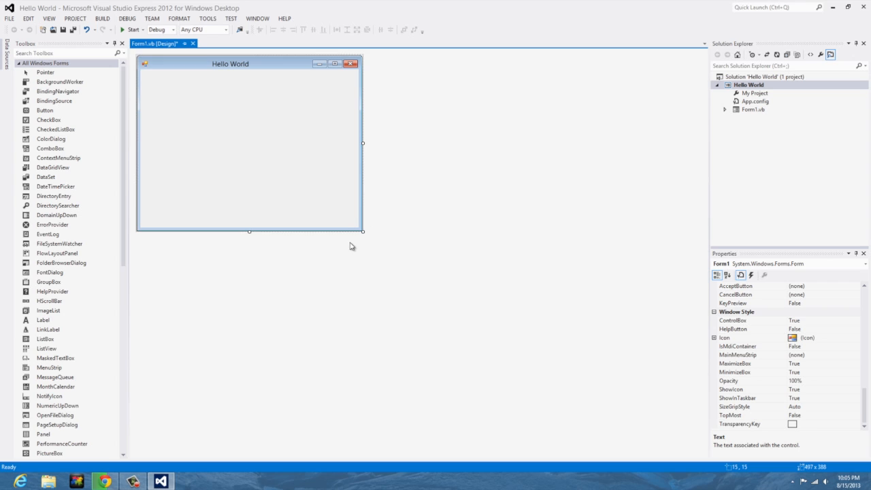
pyautogui.moveTo(348, 224)
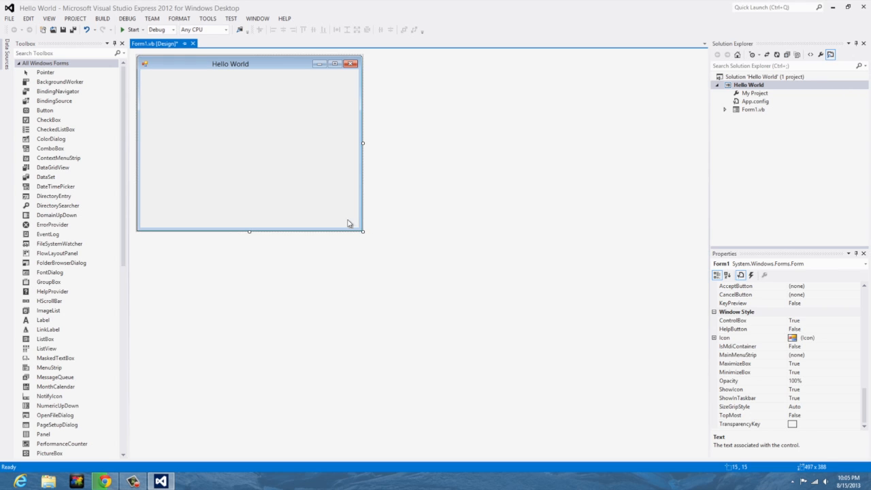
pyautogui.moveTo(362, 231); pyautogui.dragTo(367, 237)
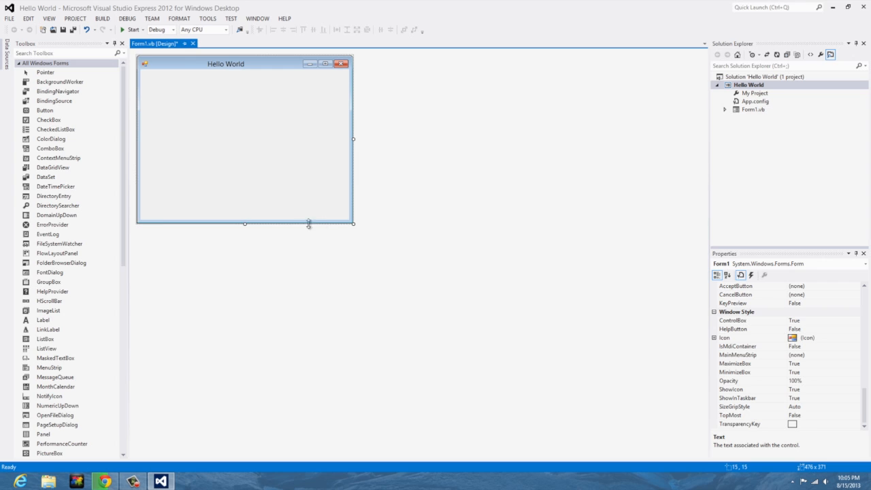
pyautogui.moveTo(125, 133)
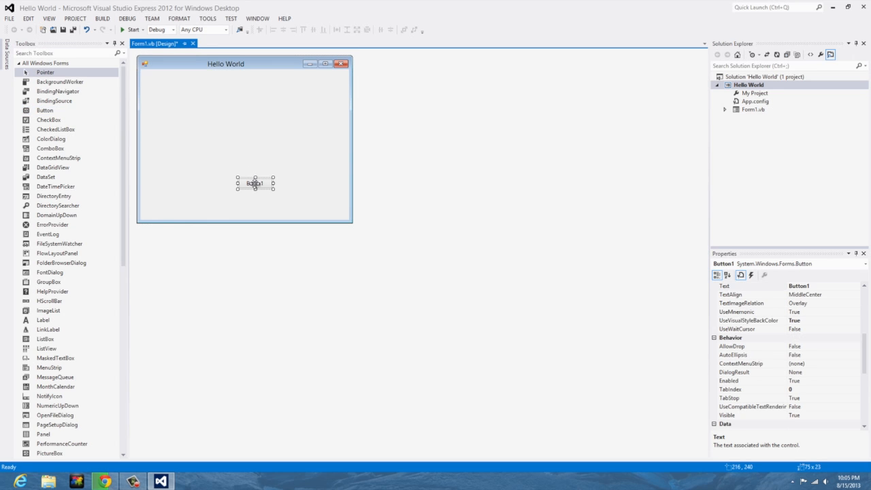
# Place a new Button1 near the bottom centre of the Hello World form
pyautogui.moveTo(256, 183); pyautogui.dragTo(245, 188)
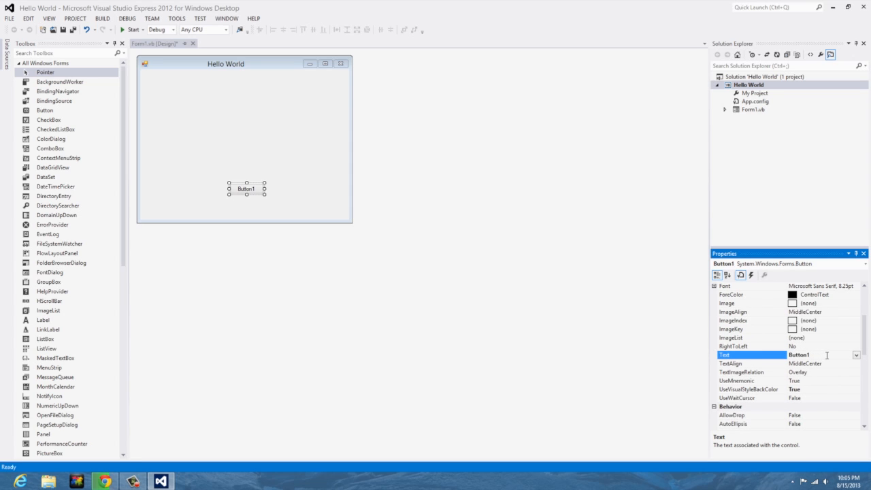
# Set the button's Text property to Click Me and reselect the enlarged button
pyautogui.doubleClick(800, 354)
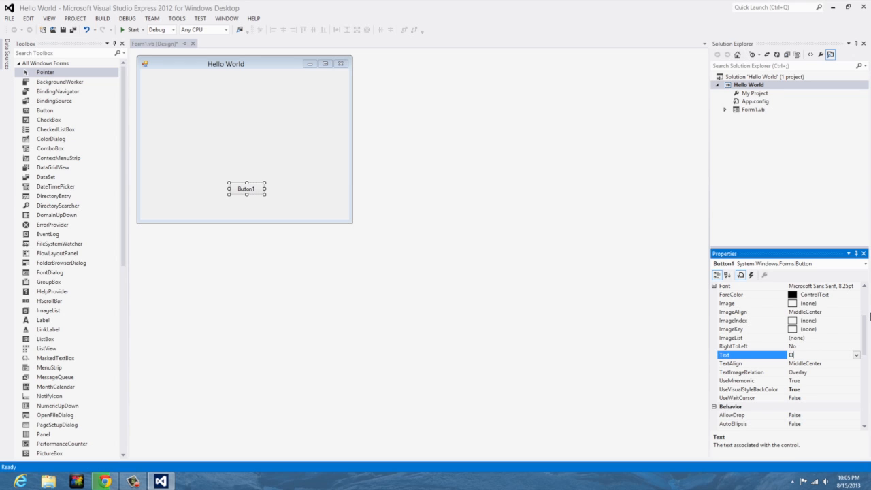
pyautogui.write('Click Me')
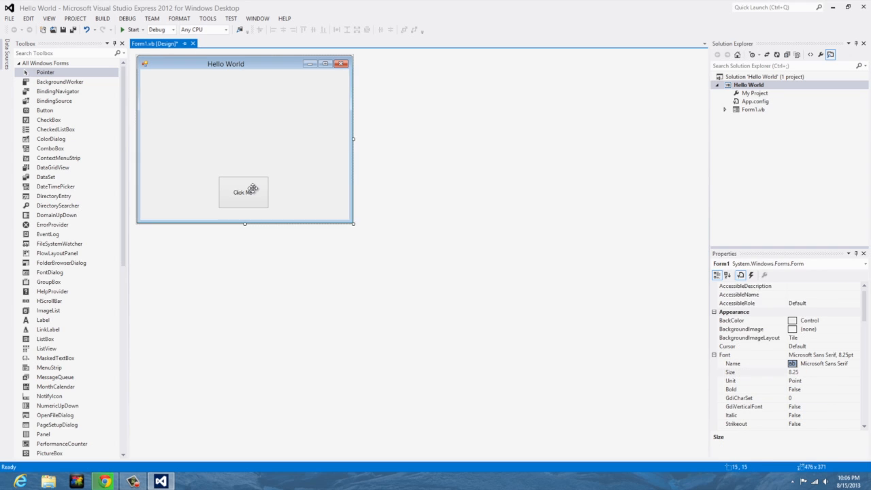
pyautogui.click(242, 191)
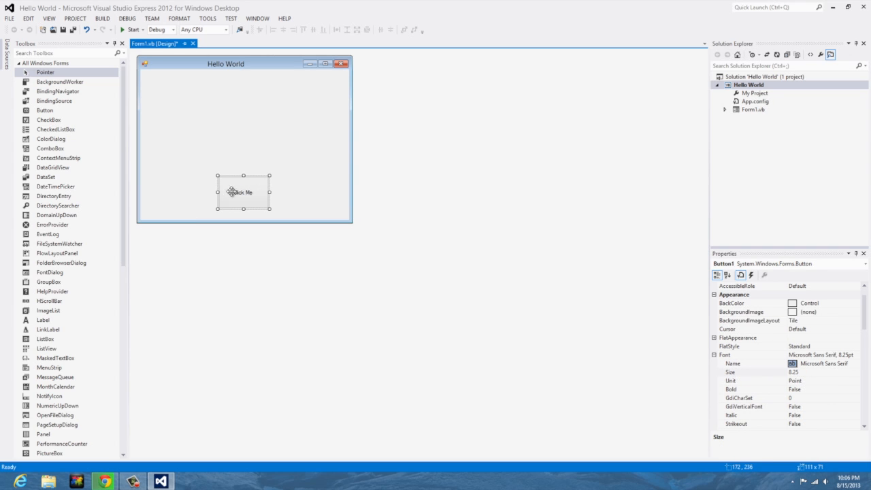
pyautogui.moveTo(270, 176)
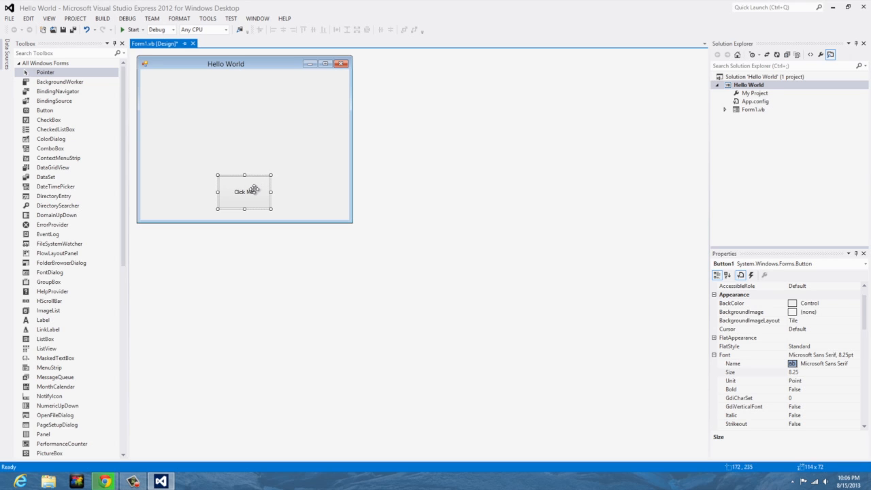
# Generate and open the empty Button1_Click handler from the Click Me button
pyautogui.doubleClick(245, 191)
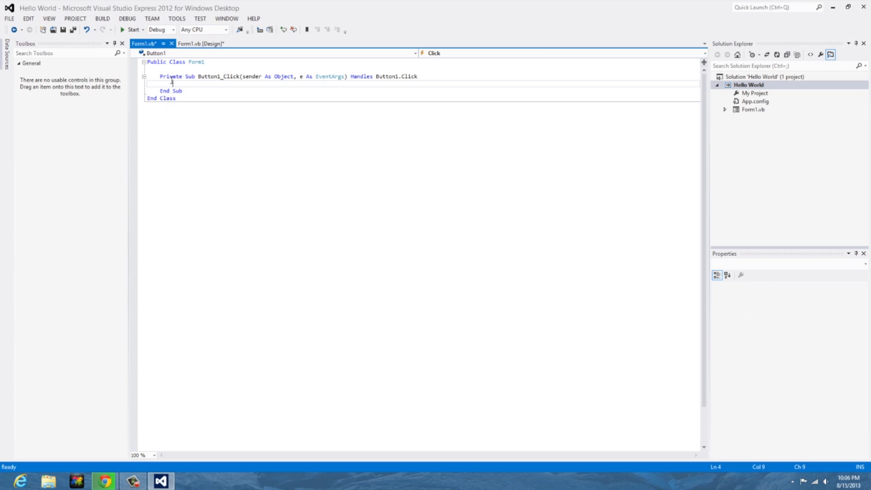
pyautogui.moveTo(298, 128)
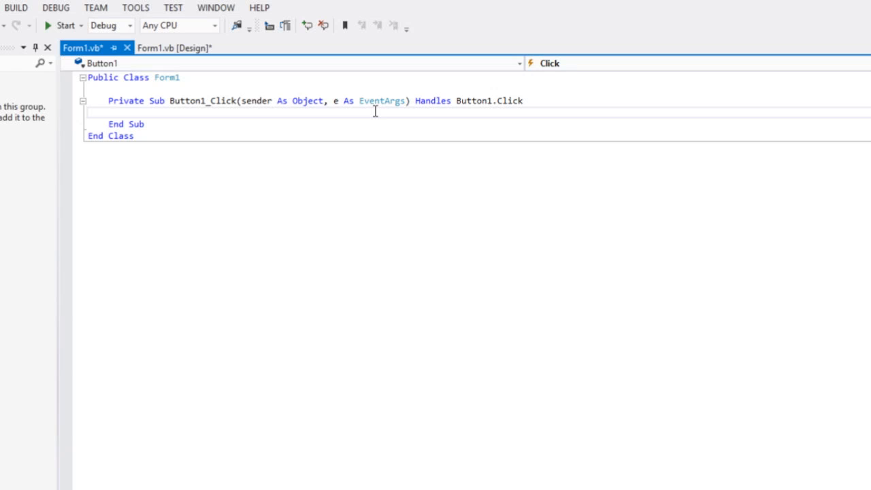
# Write Messagebox.show("Hello World") in Button1_Click and start a build to test it
pyautogui.write('Mess')
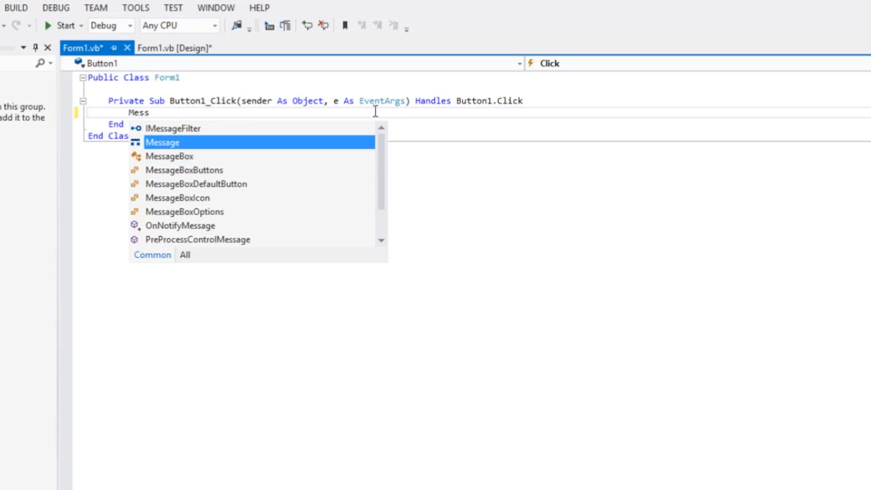
pyautogui.write('agebox')
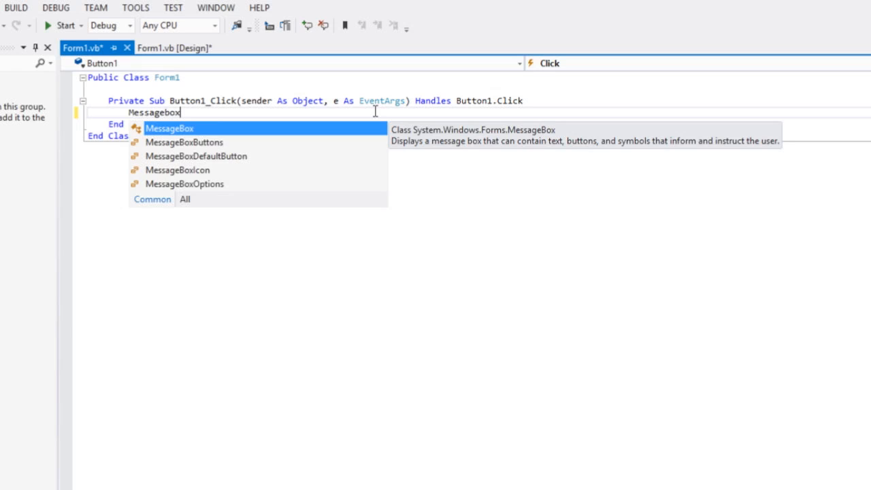
pyautogui.write('.show(')
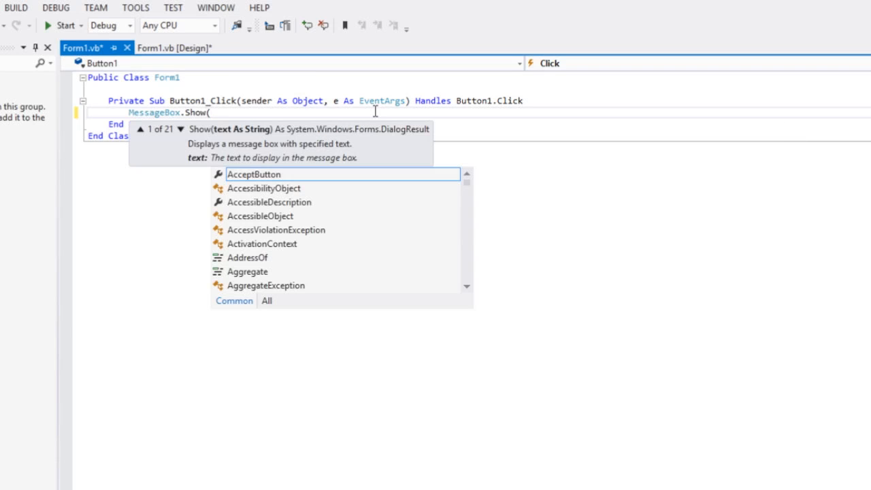
pyautogui.write('"Hell')
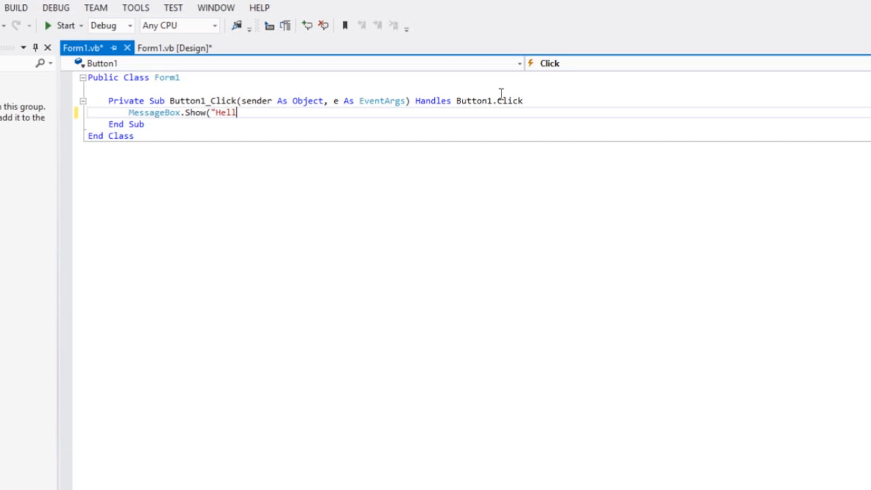
pyautogui.write('o World')
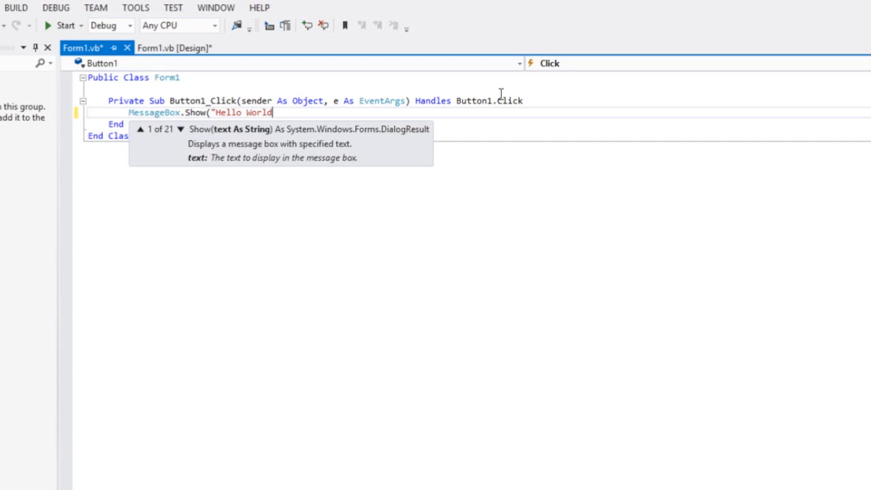
pyautogui.write('")')
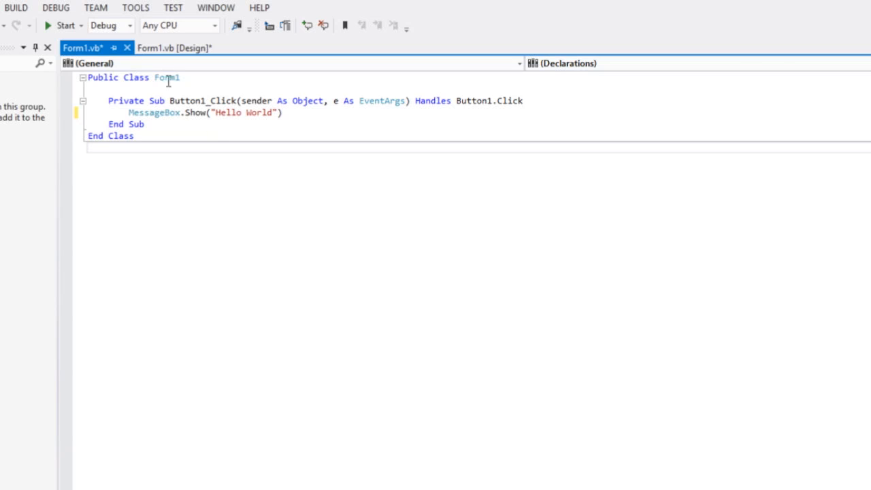
pyautogui.click(199, 43)
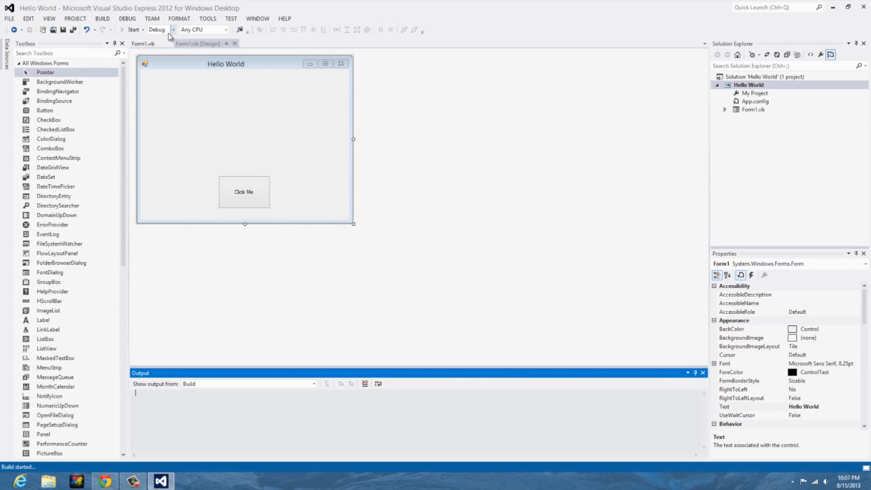
# In the running app, trigger Click Me, dismiss the Hello World message, and close the window
pyautogui.click(133, 30)
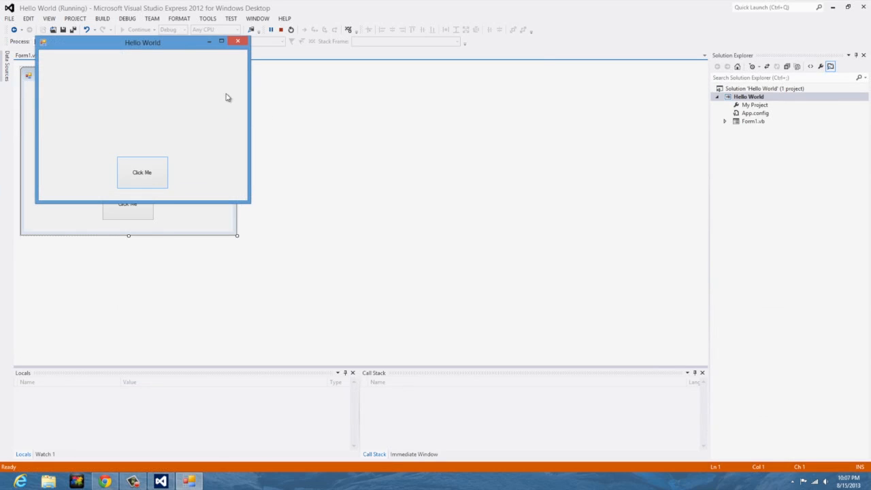
pyautogui.moveTo(142, 43); pyautogui.dragTo(396, 125)
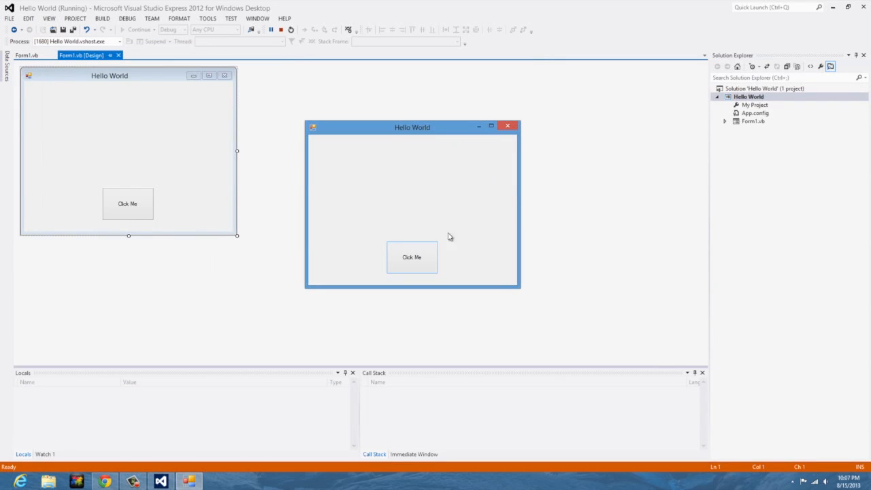
pyautogui.click(411, 257)
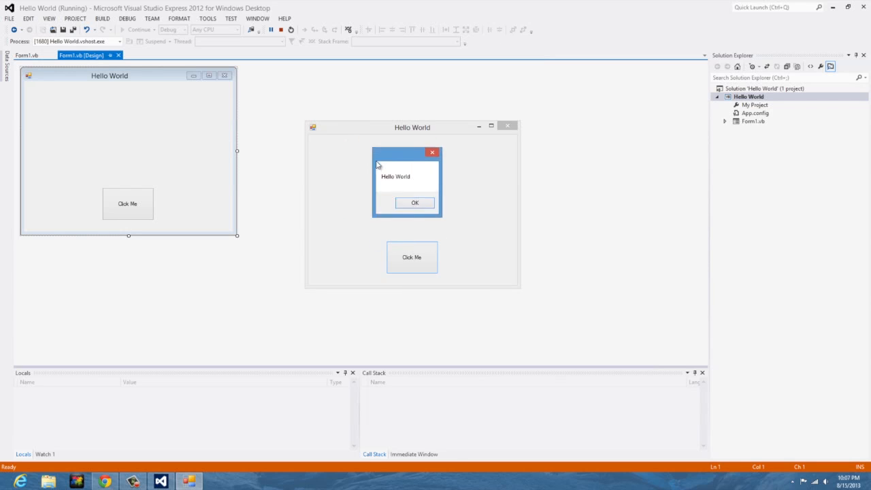
pyautogui.click(414, 201)
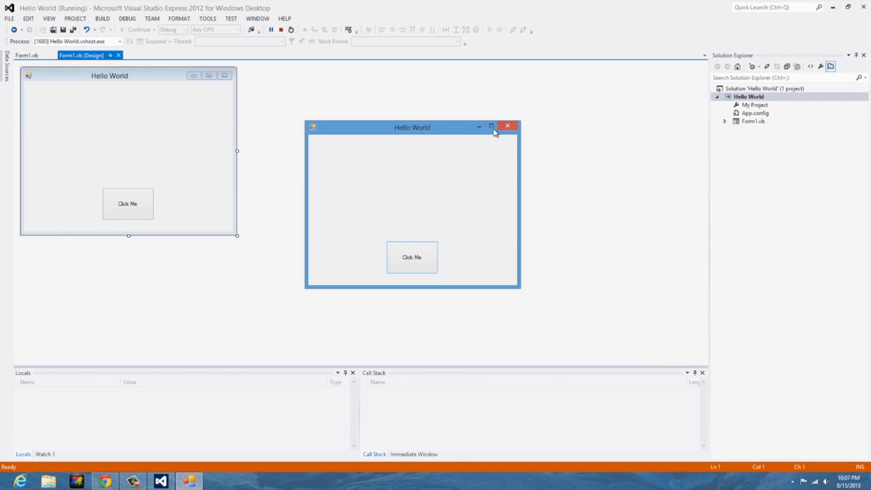
pyautogui.click(506, 125)
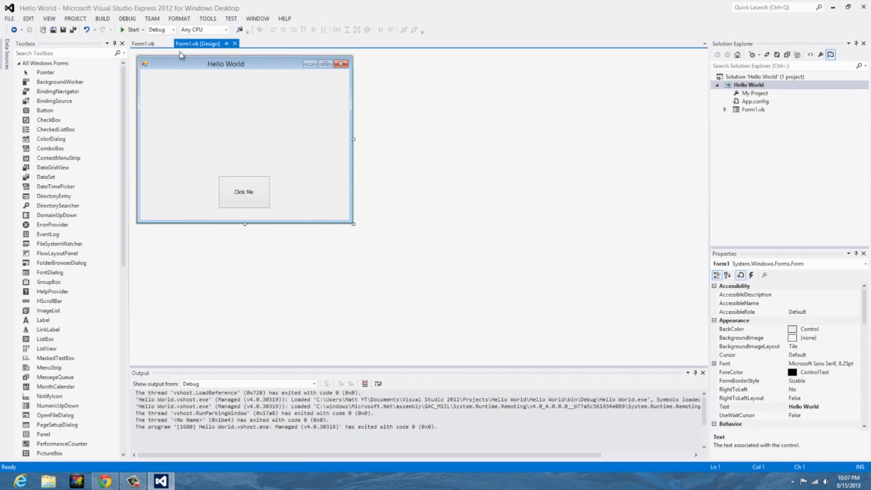
pyautogui.moveTo(139, 165)
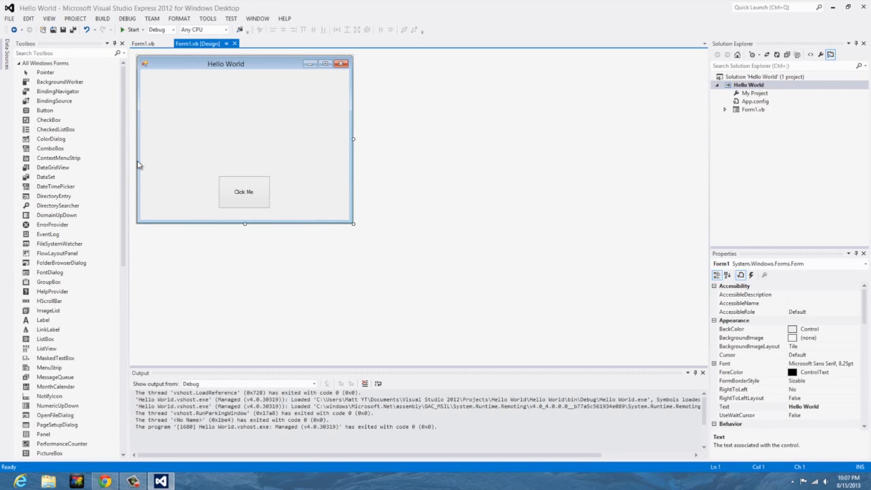
# Drop a Label1 above Click Me, then reopen the button's click handler code
pyautogui.click(44, 320)
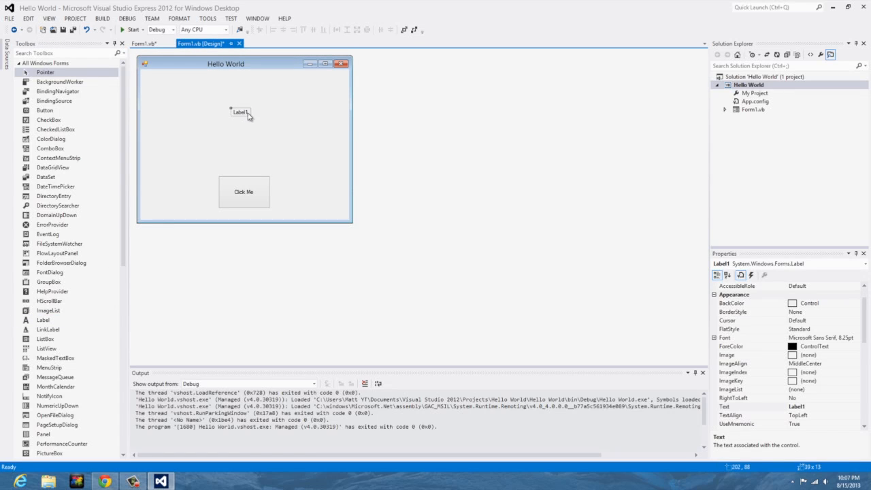
pyautogui.click(244, 190)
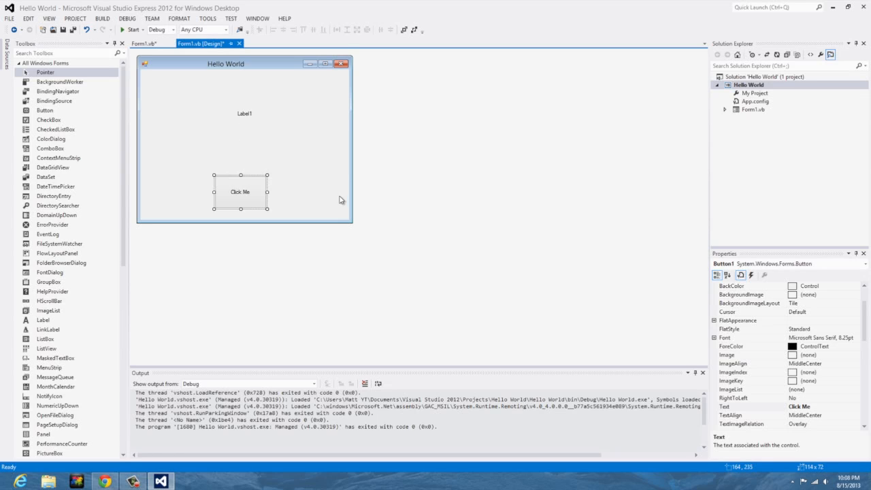
pyautogui.moveTo(240, 194)
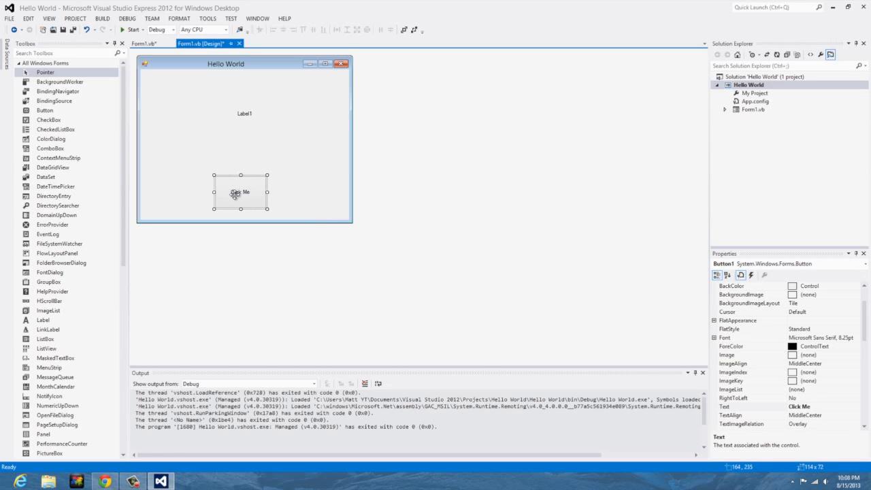
pyautogui.moveTo(252, 126)
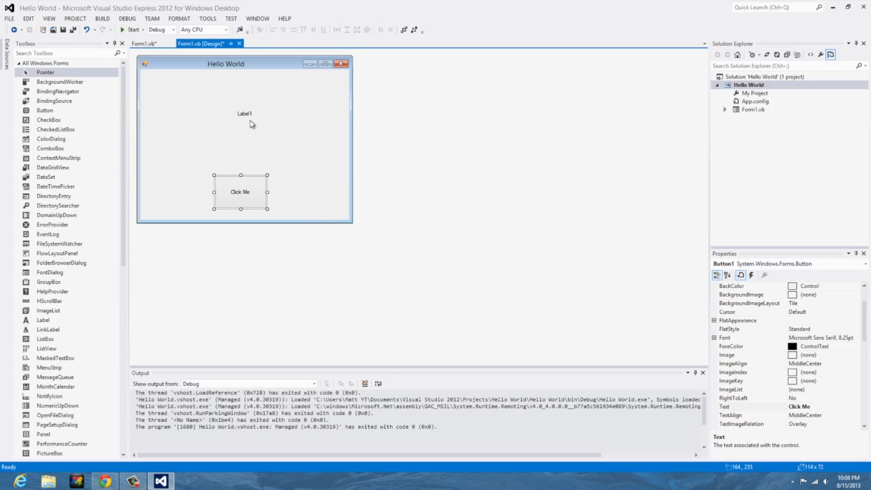
pyautogui.moveTo(255, 196)
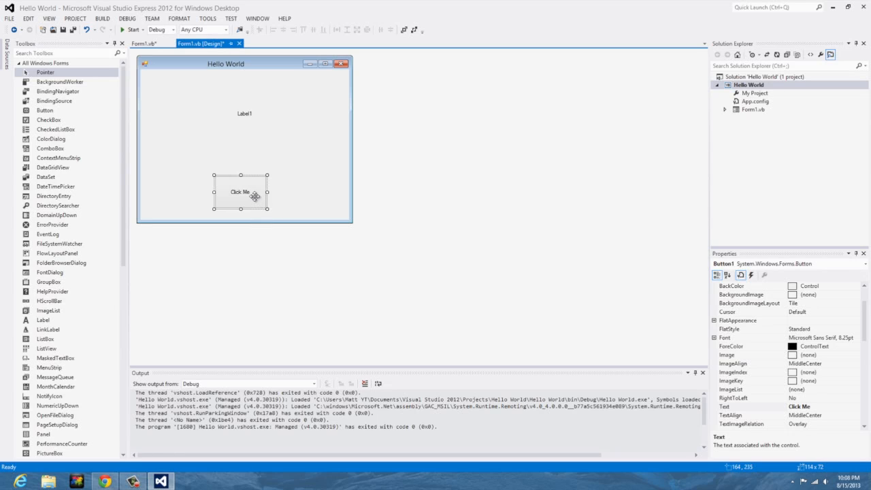
pyautogui.doubleClick(240, 190)
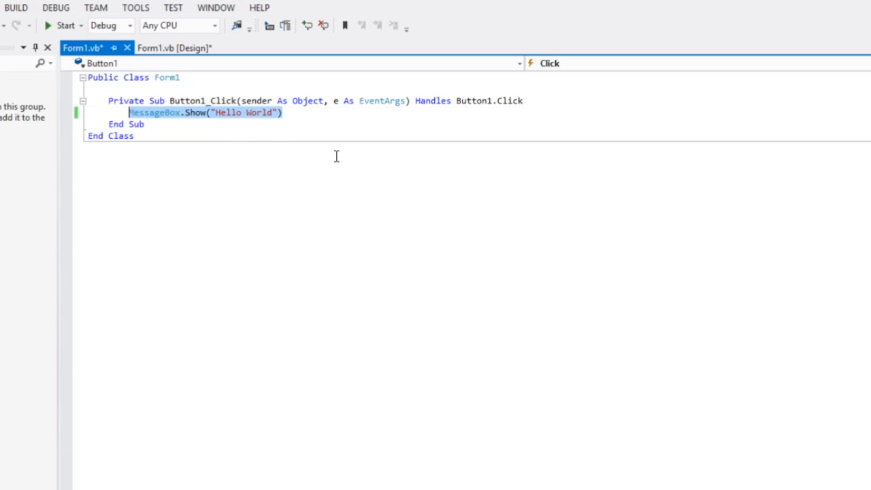
# Replace the MessageBox line with Label1.text="Hello World" and return to the form design
pyautogui.press('Delete')
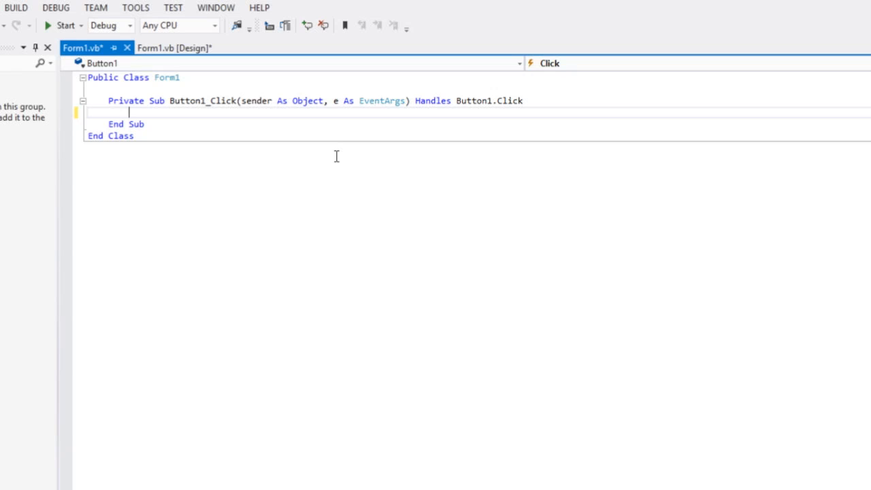
pyautogui.write('Label1')
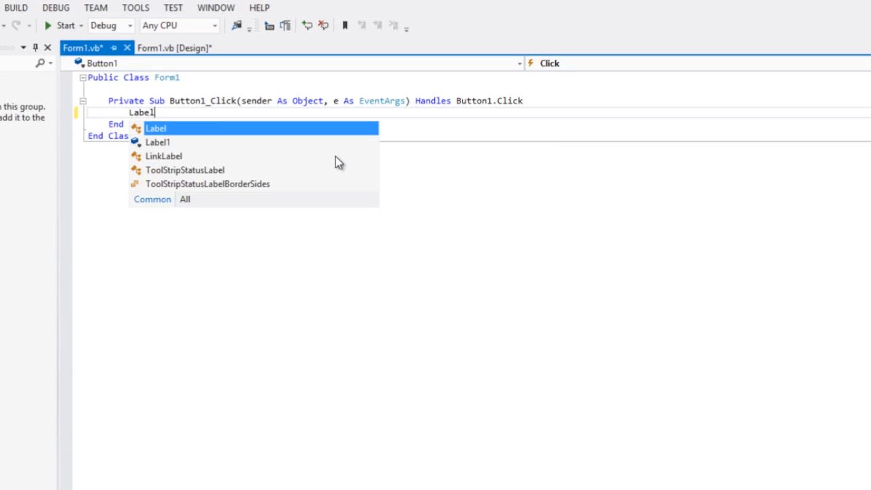
pyautogui.write('.tex')
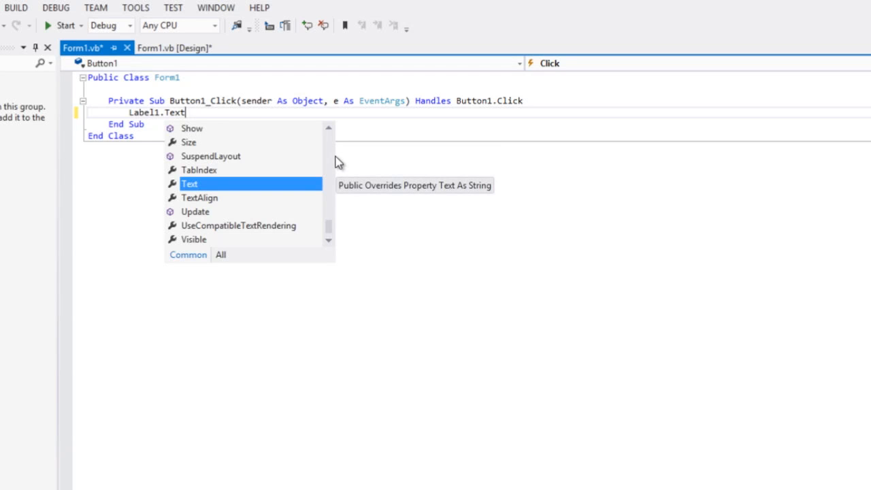
pyautogui.write('="Hel')
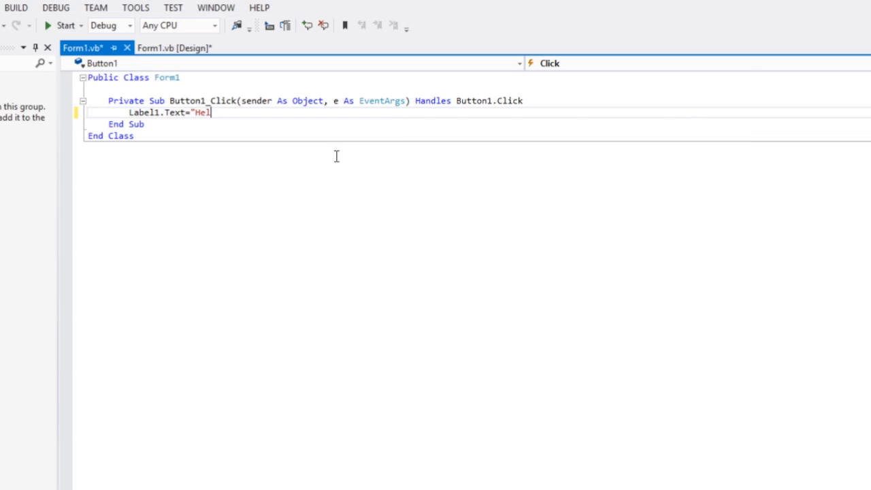
pyautogui.write('lo World')
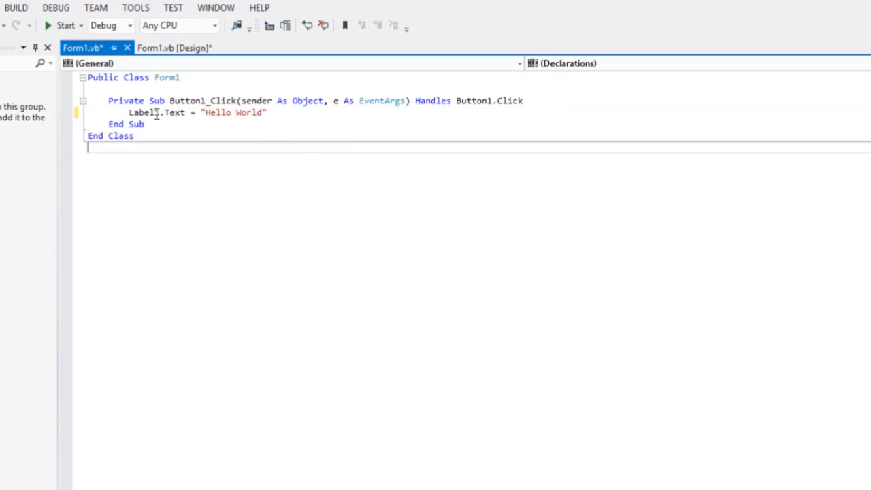
pyautogui.moveTo(306, 109)
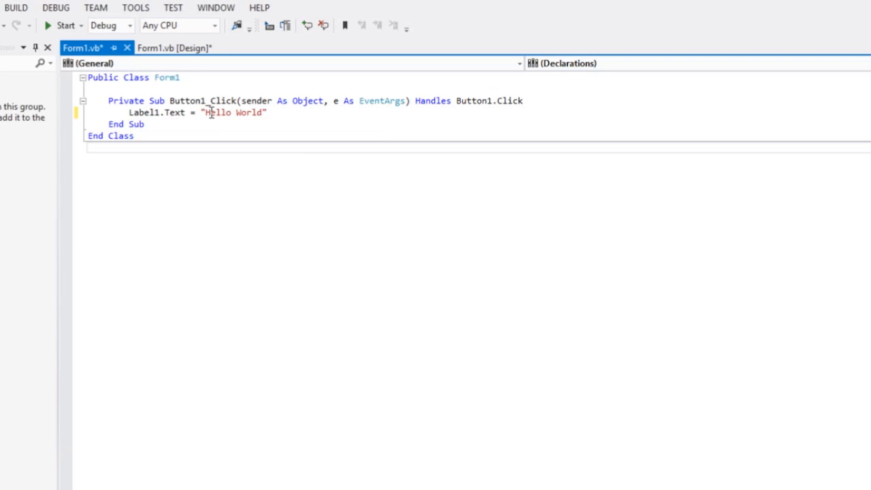
pyautogui.click(197, 44)
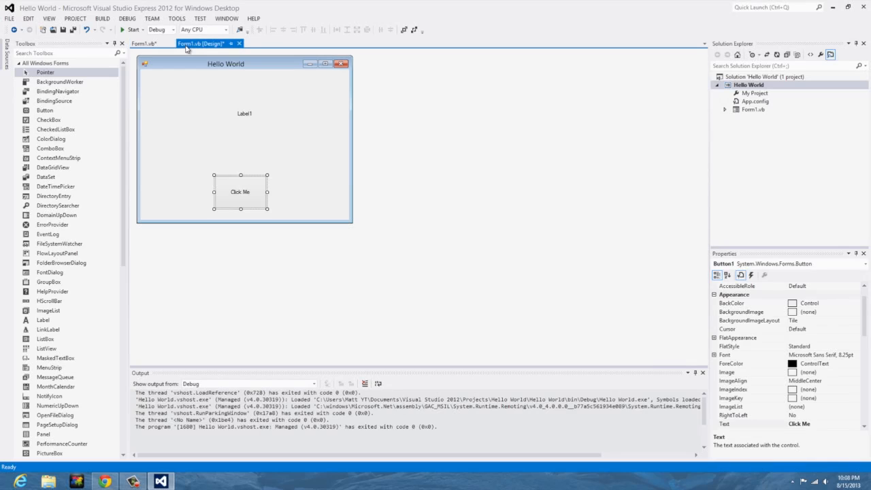
# Rebuild and run the app, then use Click Me so the label reads Hello World
pyautogui.click(132, 30)
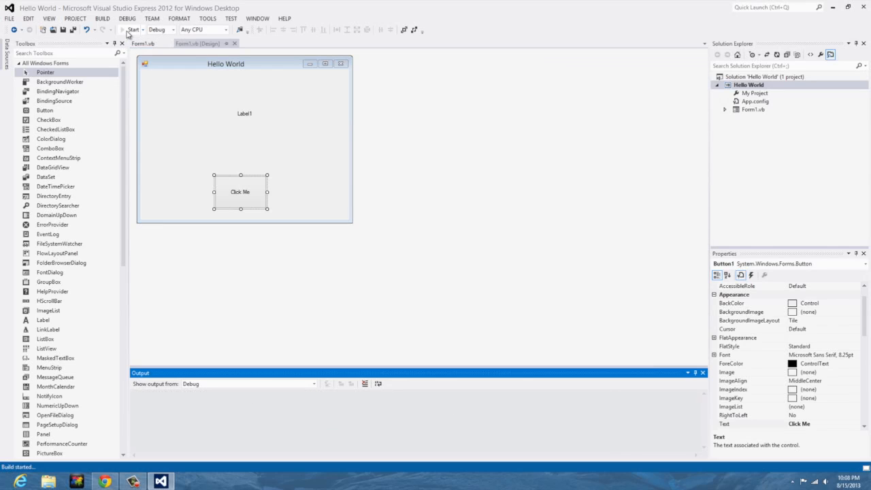
pyautogui.click(133, 30)
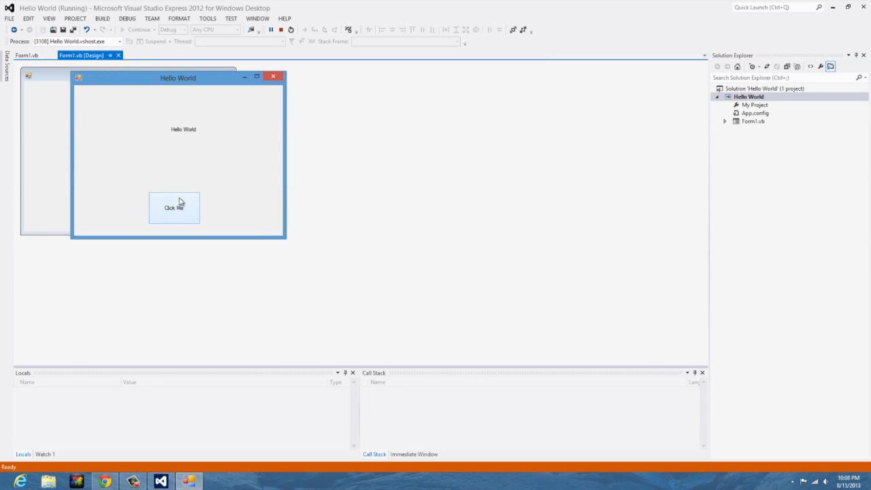
pyautogui.moveTo(244, 95)
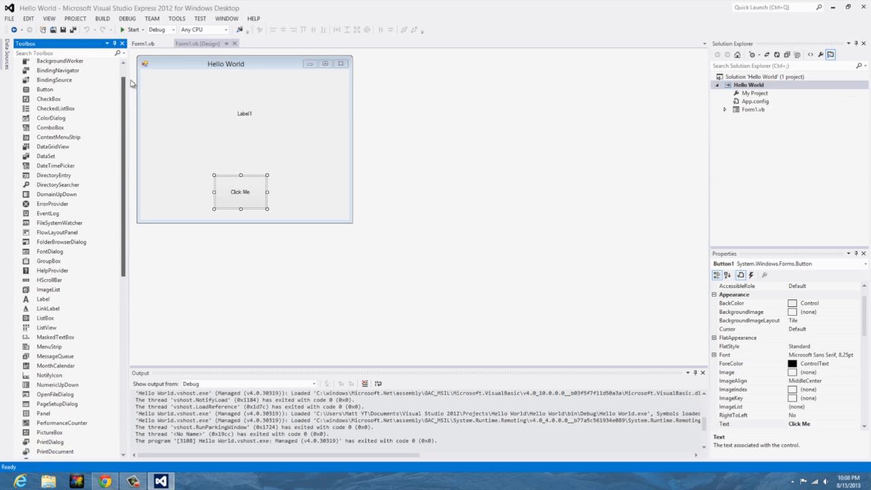
pyautogui.scroll(-3)
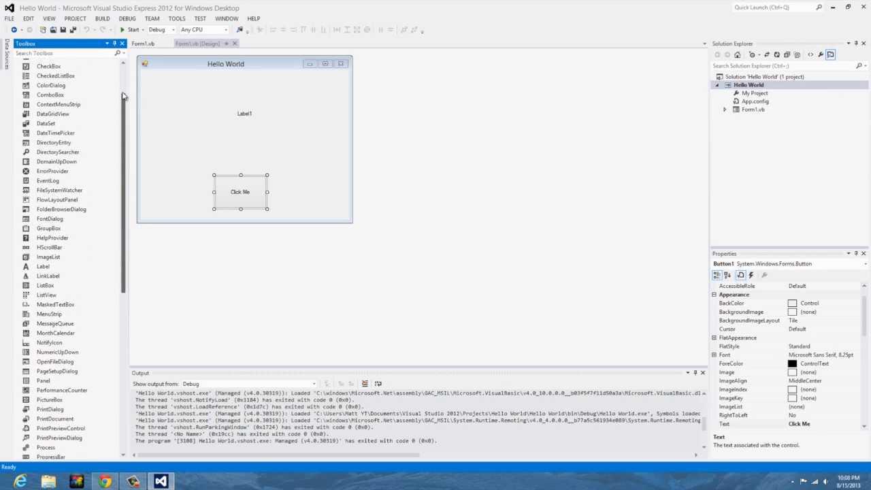
pyautogui.click(126, 65)
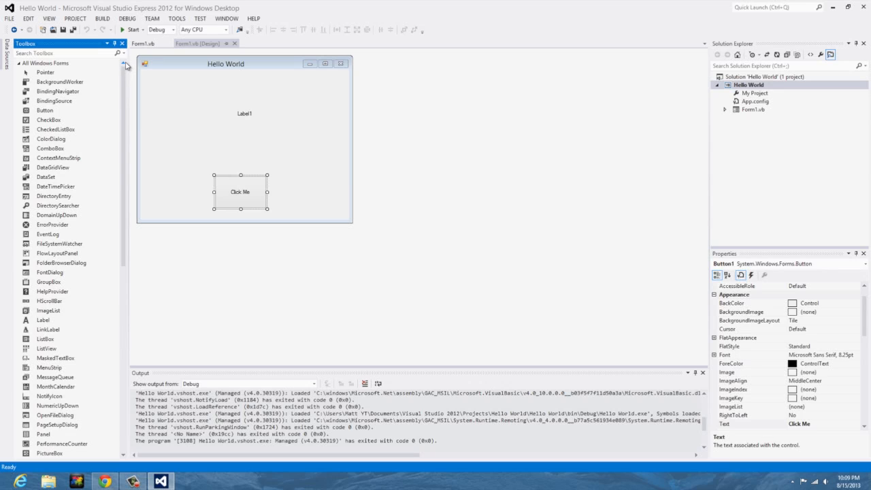
pyautogui.click(225, 136)
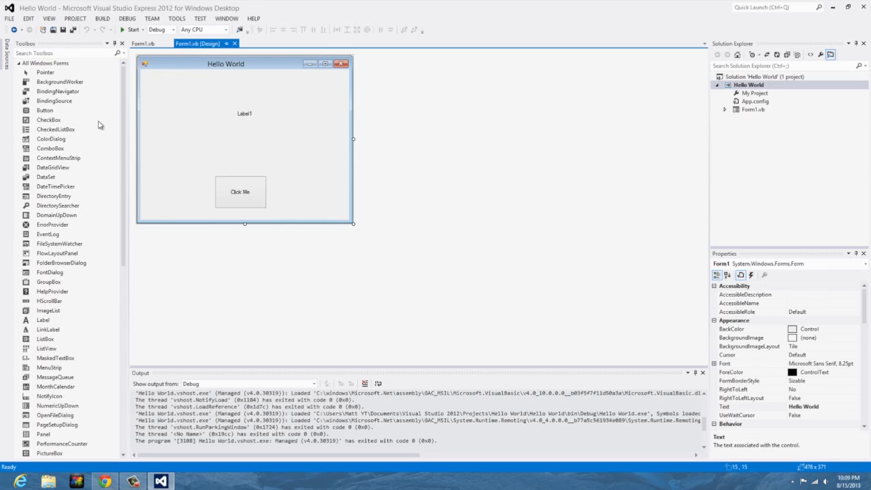
pyautogui.scroll(-3)
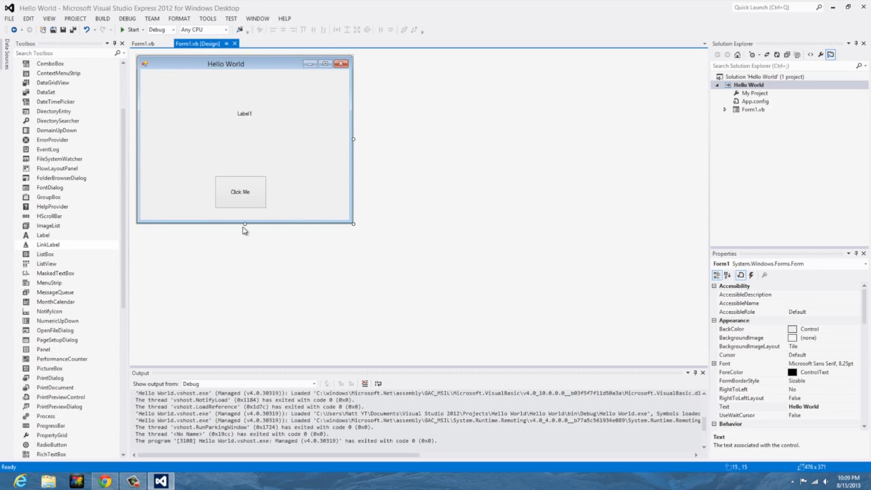
pyautogui.scroll(3)
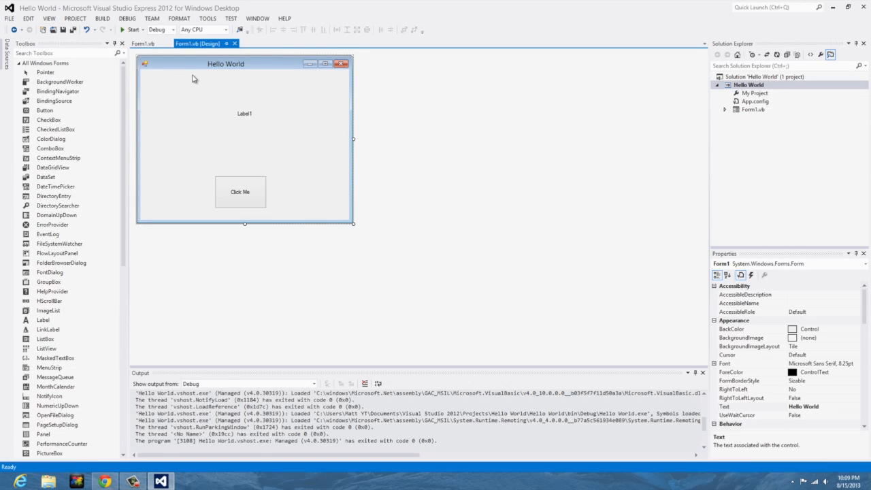
pyautogui.click(244, 113)
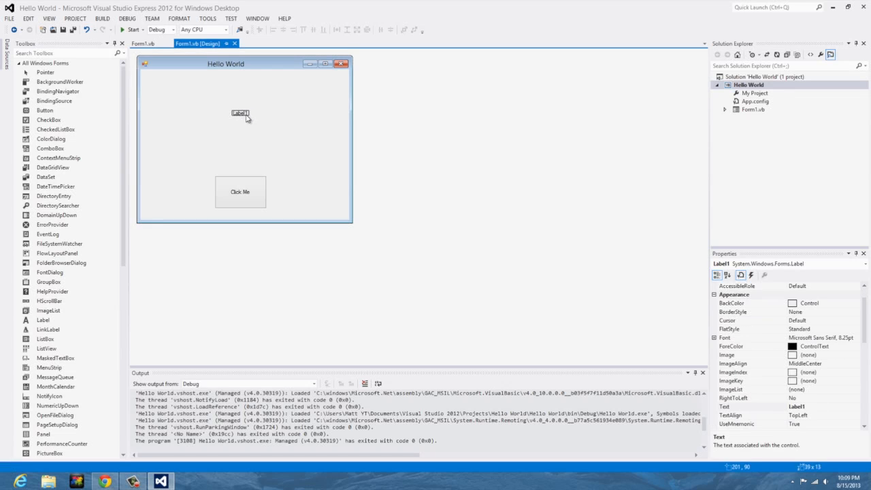